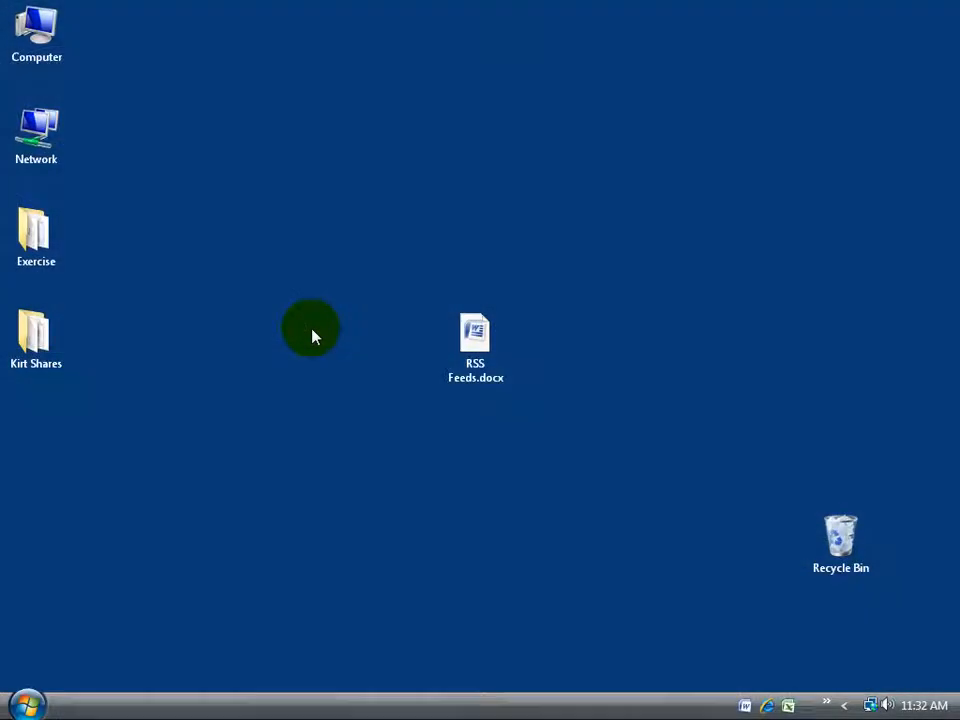
{"action": "mouse_move", "coordinate": [284, 344]}
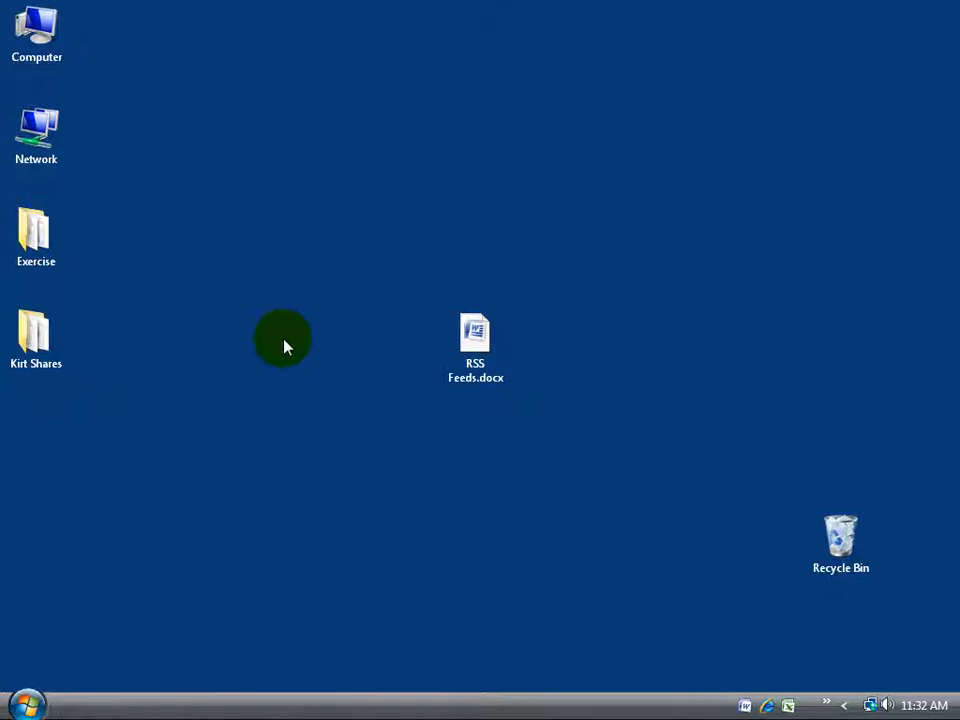
{"action": "mouse_move", "coordinate": [404, 390]}
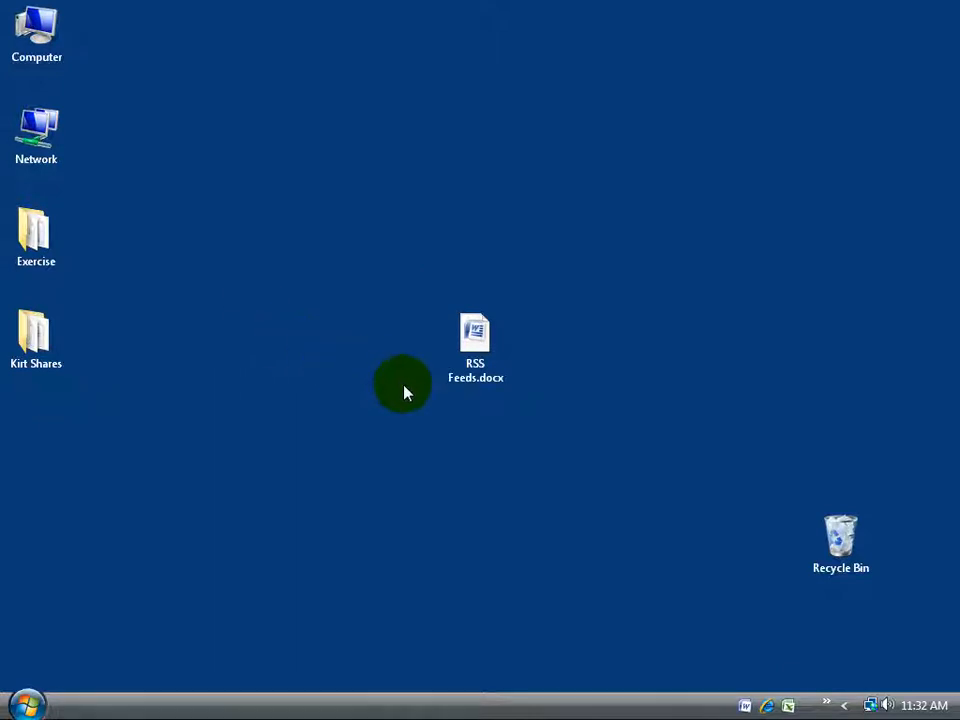
- Reach 'Back up your computer' via Start and Control Panel, with the window maximized
{"action": "left_click", "coordinate": [476, 344]}
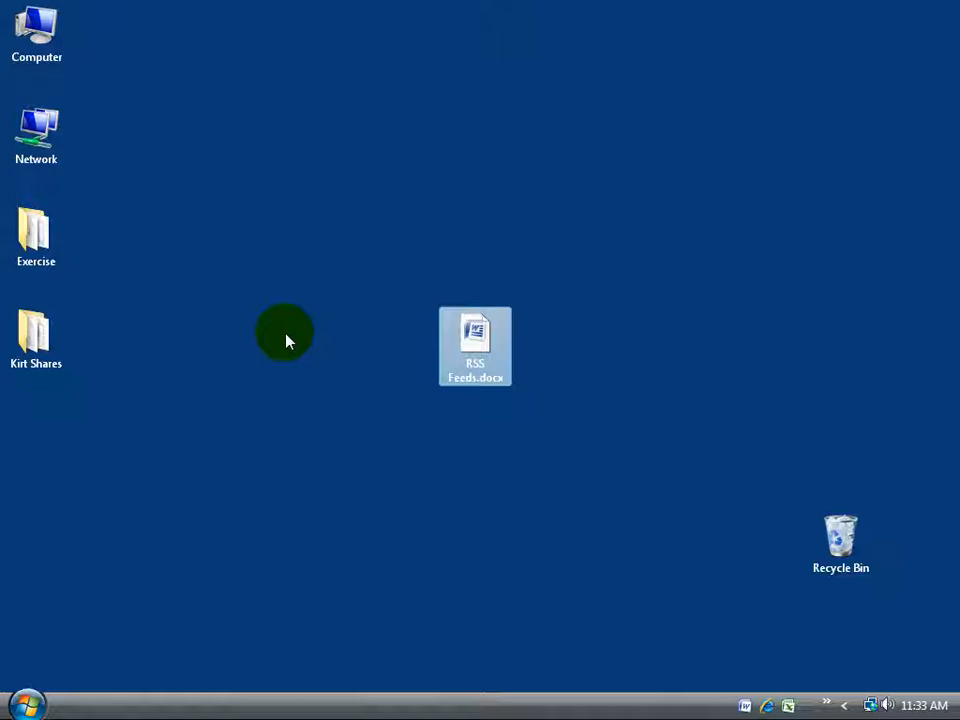
{"action": "left_click", "coordinate": [28, 696]}
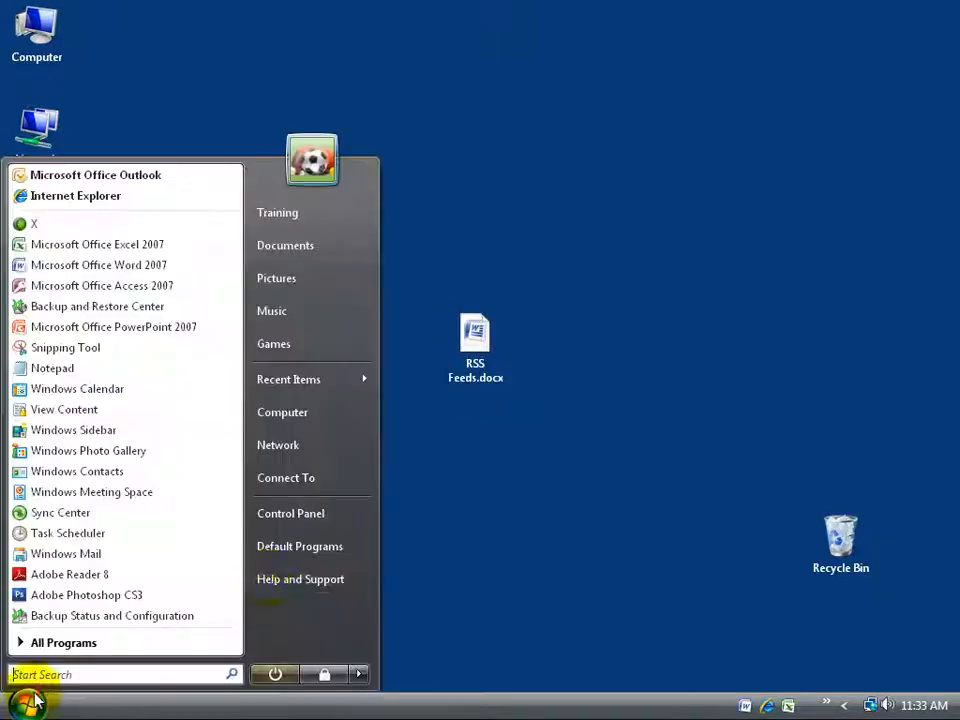
{"action": "left_click", "coordinate": [290, 512]}
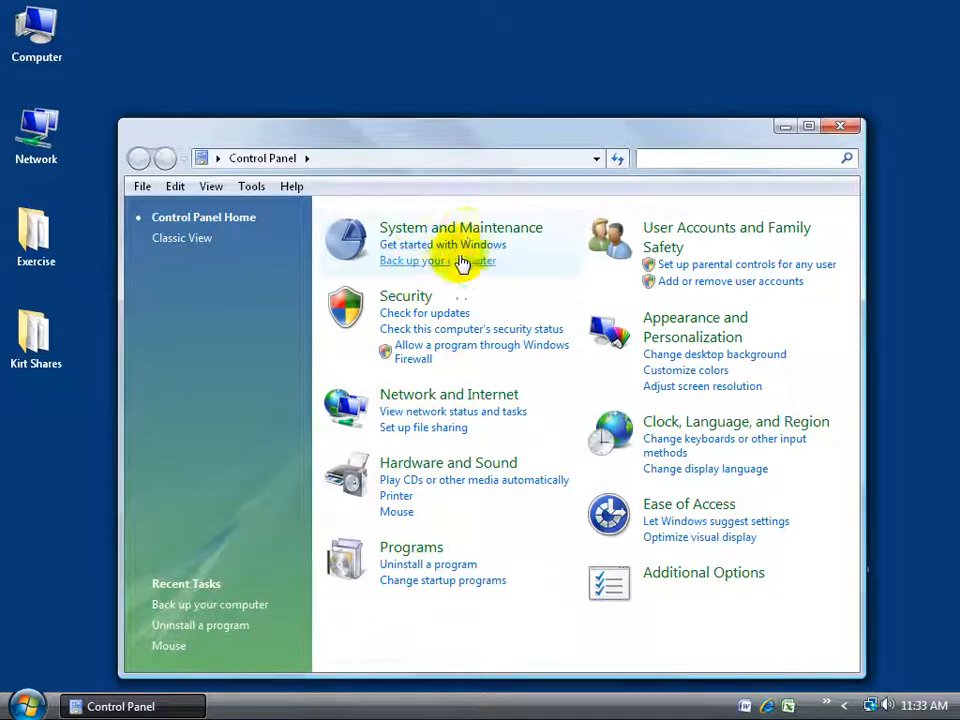
{"action": "left_click", "coordinate": [440, 260]}
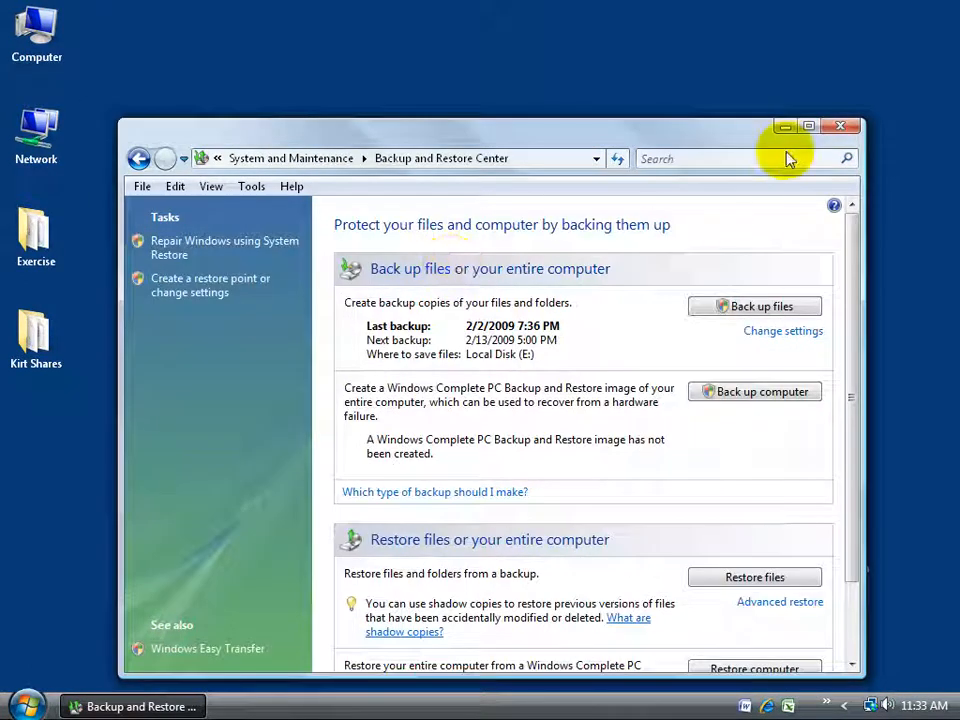
{"action": "left_click", "coordinate": [810, 124]}
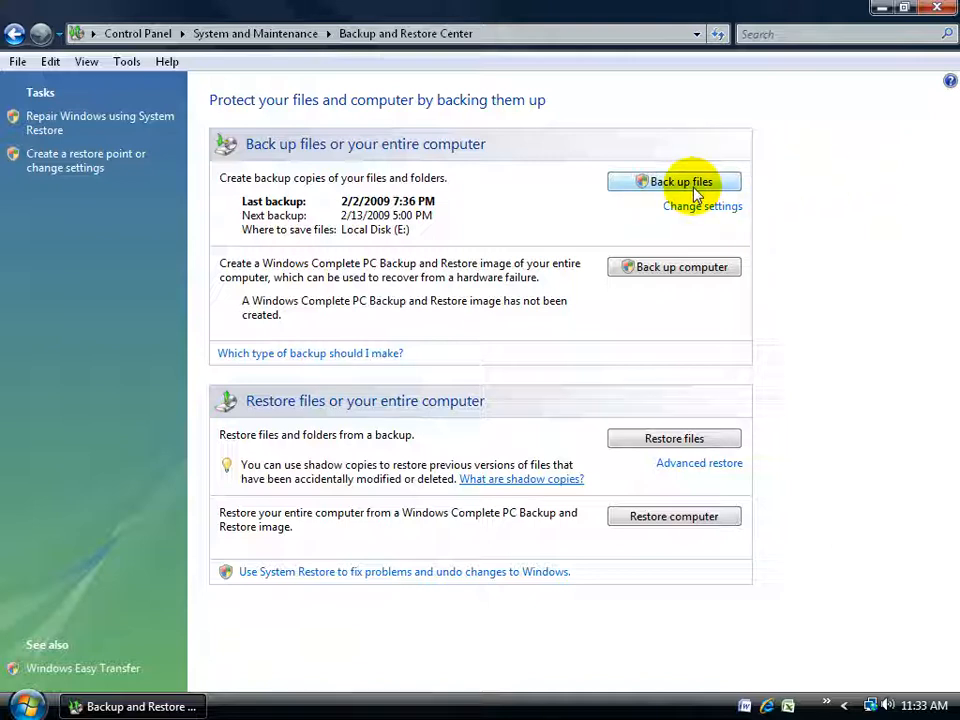
{"action": "mouse_move", "coordinate": [700, 208]}
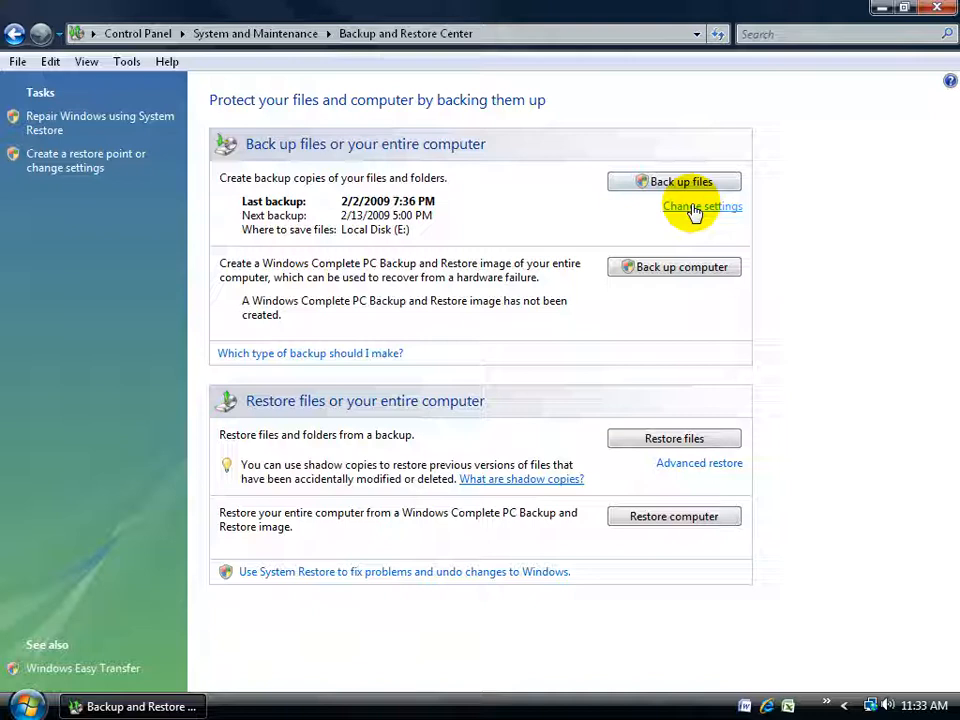
{"action": "mouse_move", "coordinate": [690, 212]}
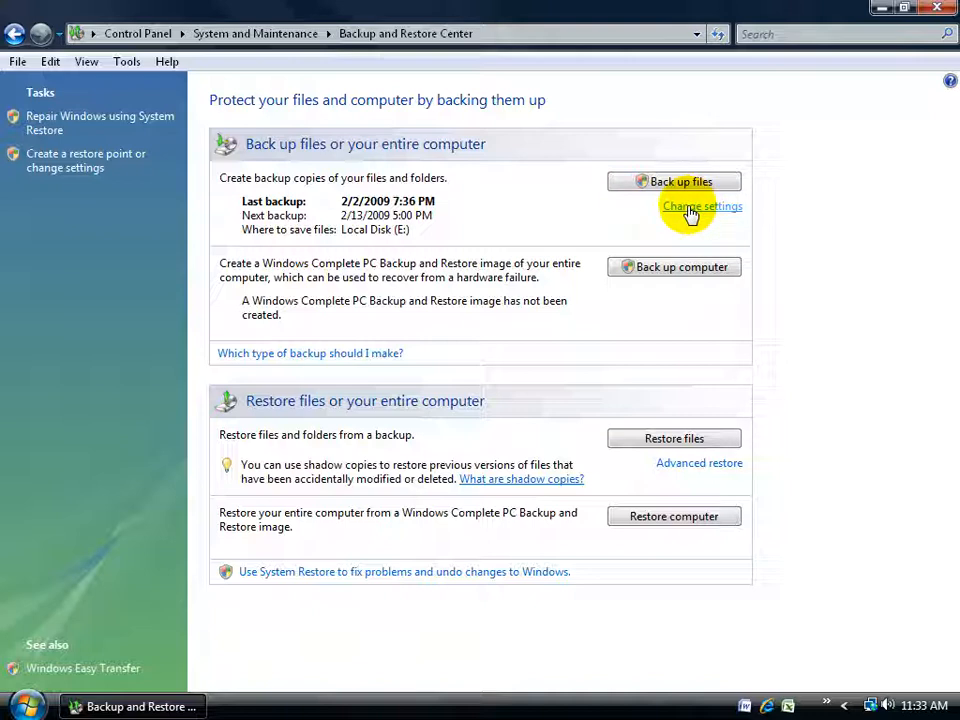
- Start changing backup settings, keeping Local Disk (E:) as the destination
{"action": "left_click", "coordinate": [702, 206]}
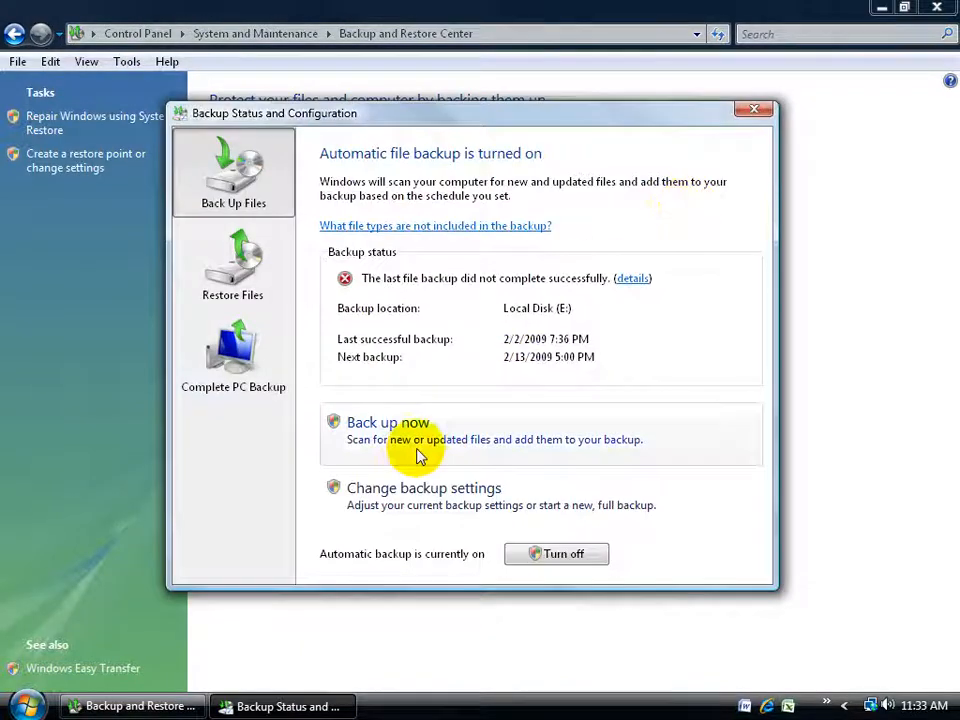
{"action": "left_click", "coordinate": [388, 422]}
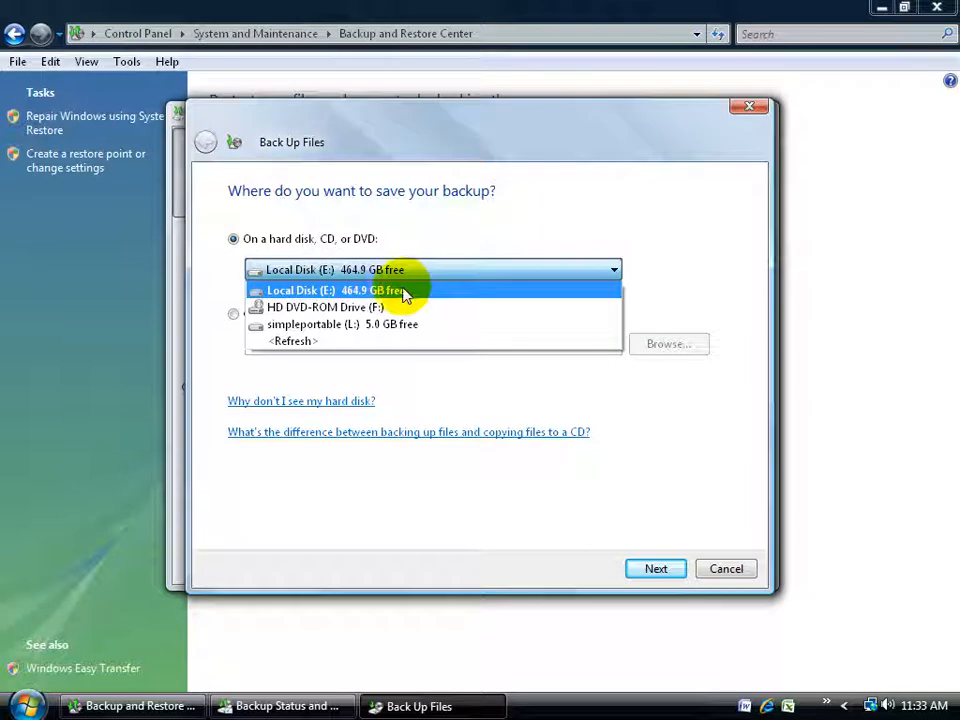
{"action": "mouse_move", "coordinate": [380, 308]}
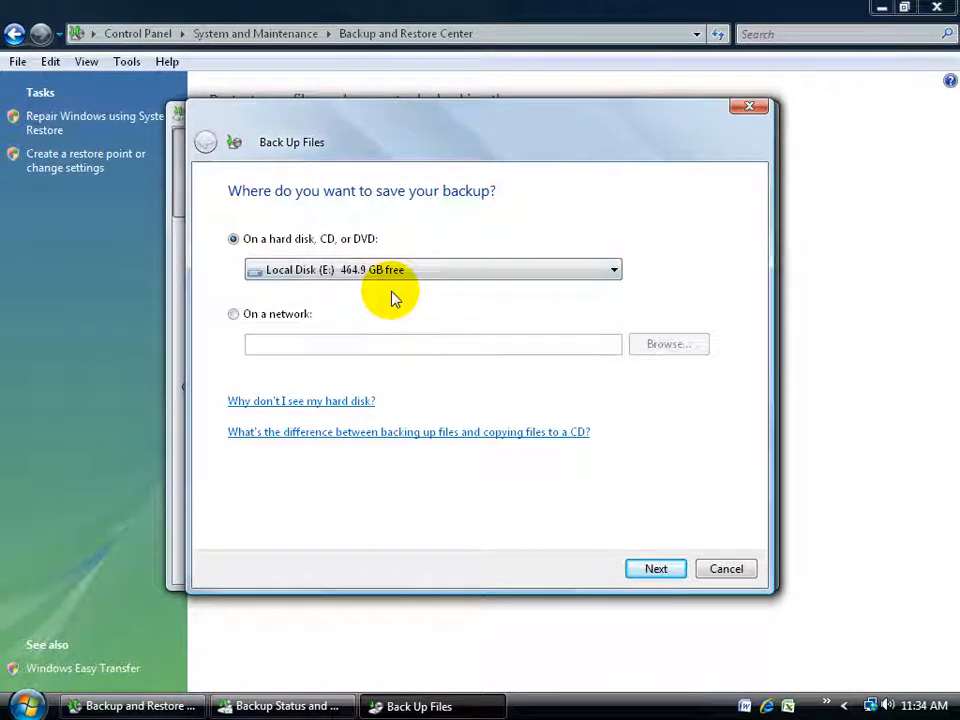
- Keep E: and E-mail/Documents, accept weekly Friday 5:00 PM, and request a full backup now
{"action": "left_click", "coordinate": [656, 568]}
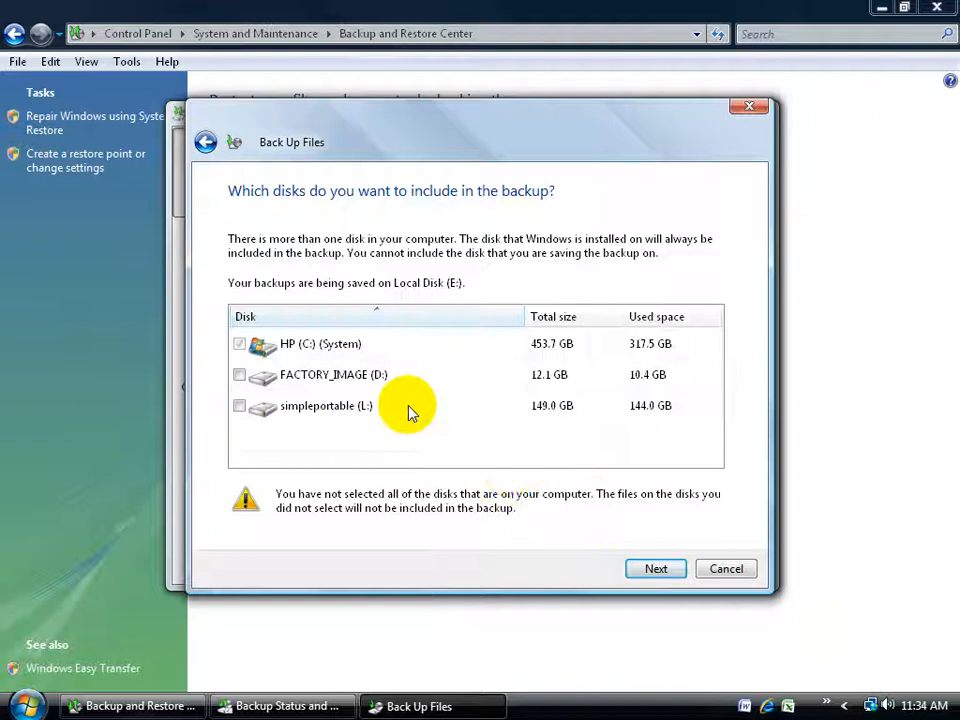
{"action": "mouse_move", "coordinate": [290, 356]}
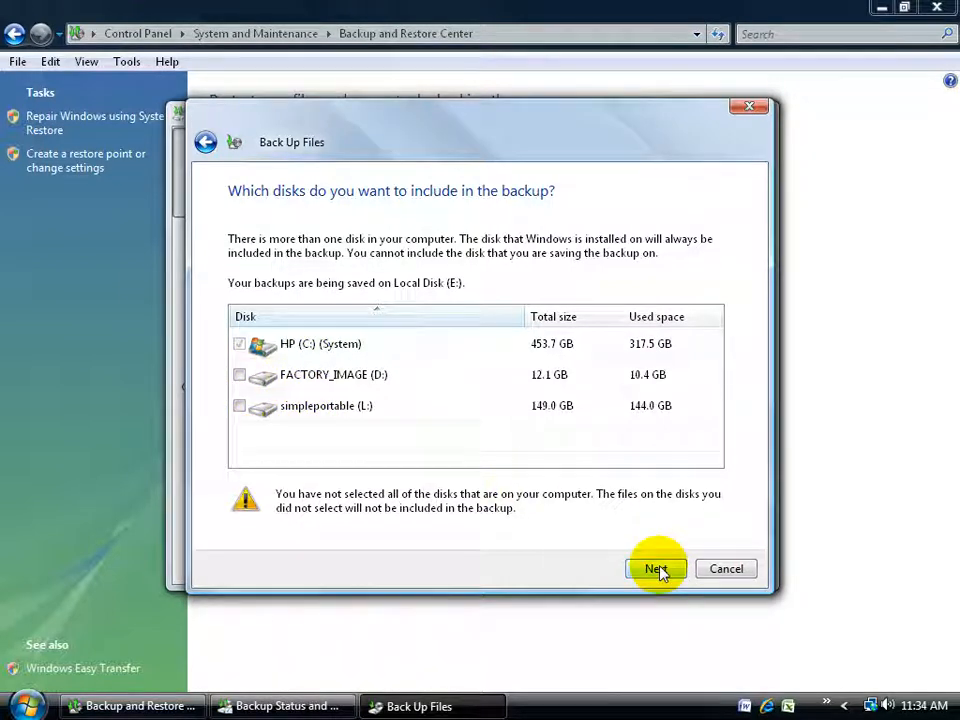
{"action": "left_click", "coordinate": [656, 568]}
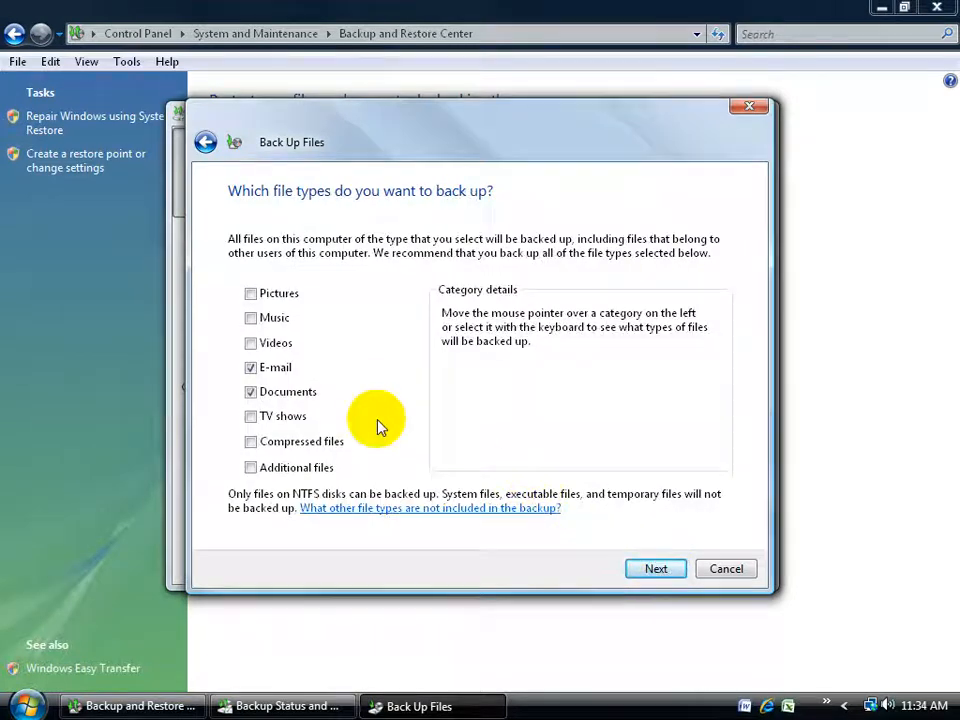
{"action": "mouse_move", "coordinate": [288, 416]}
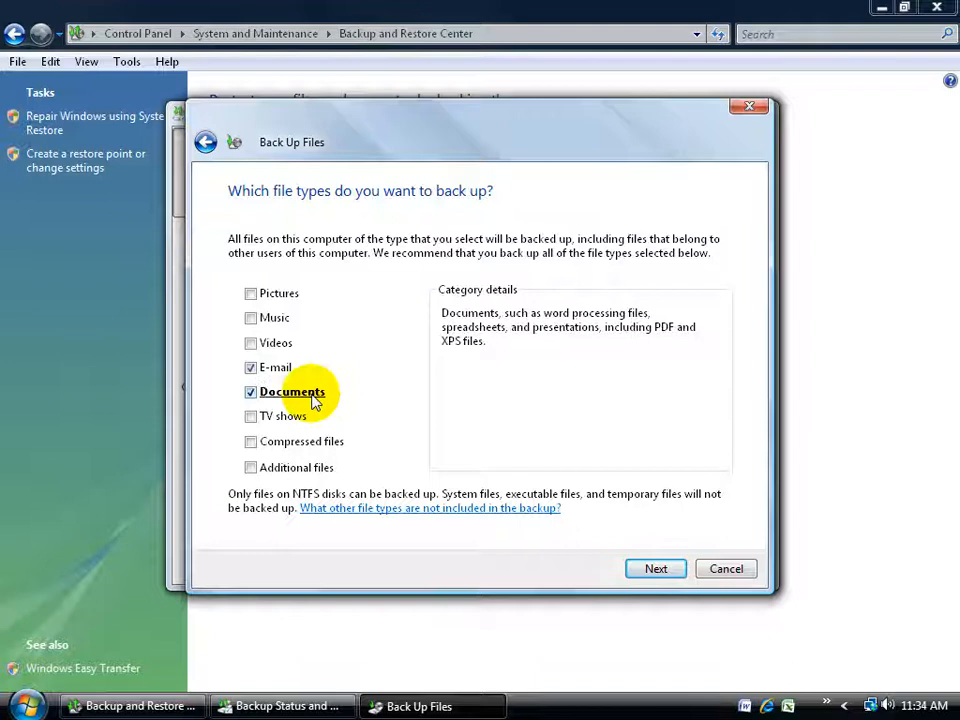
{"action": "mouse_move", "coordinate": [382, 390]}
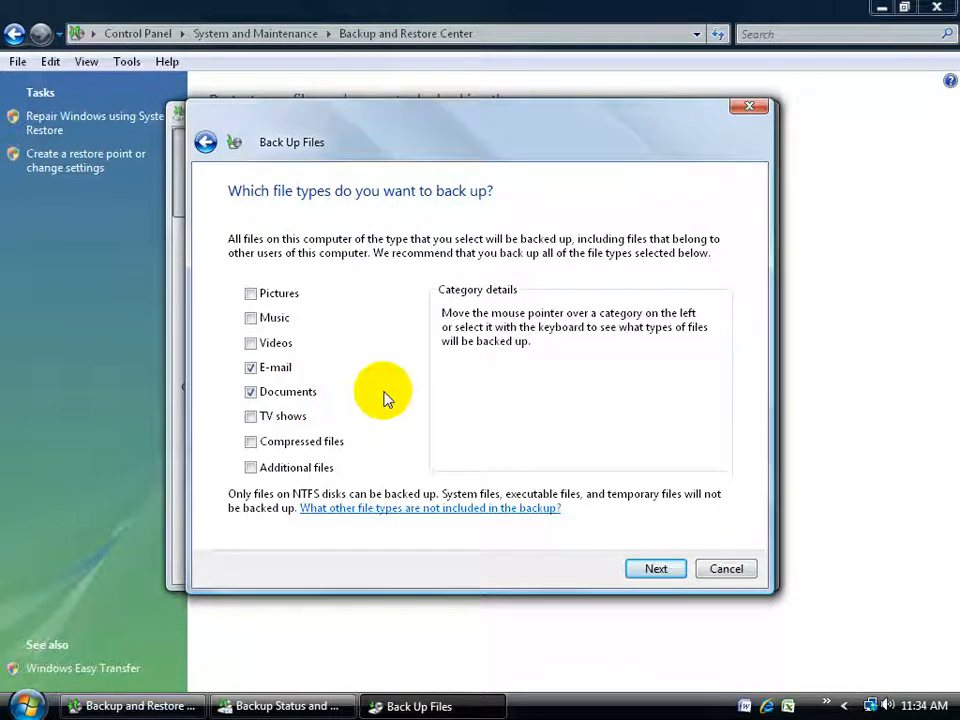
{"action": "left_click", "coordinate": [656, 568]}
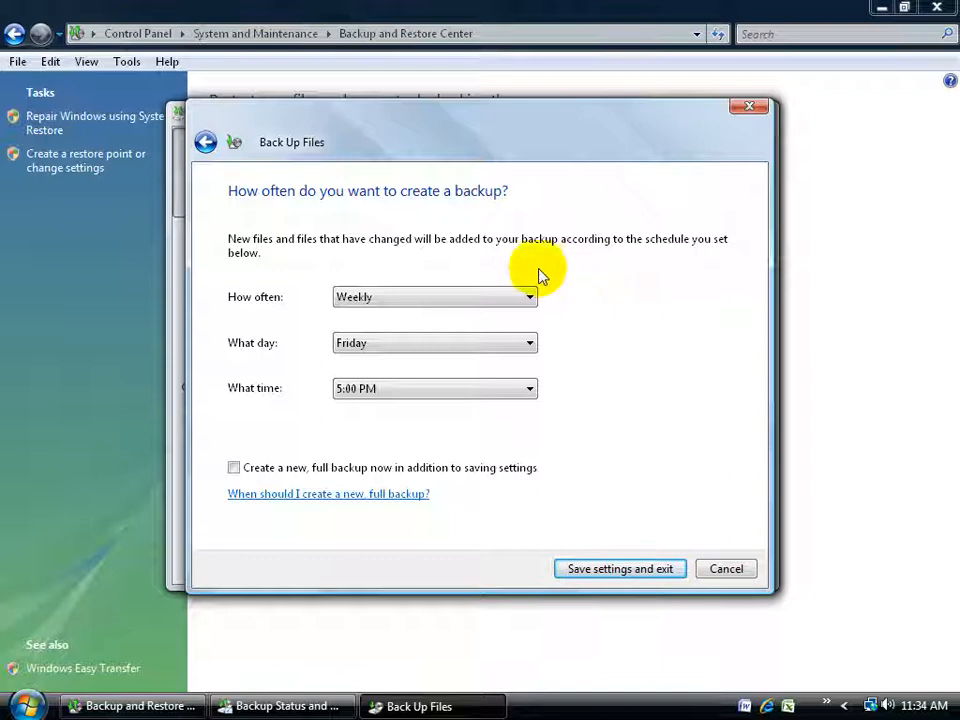
{"action": "mouse_move", "coordinate": [576, 364]}
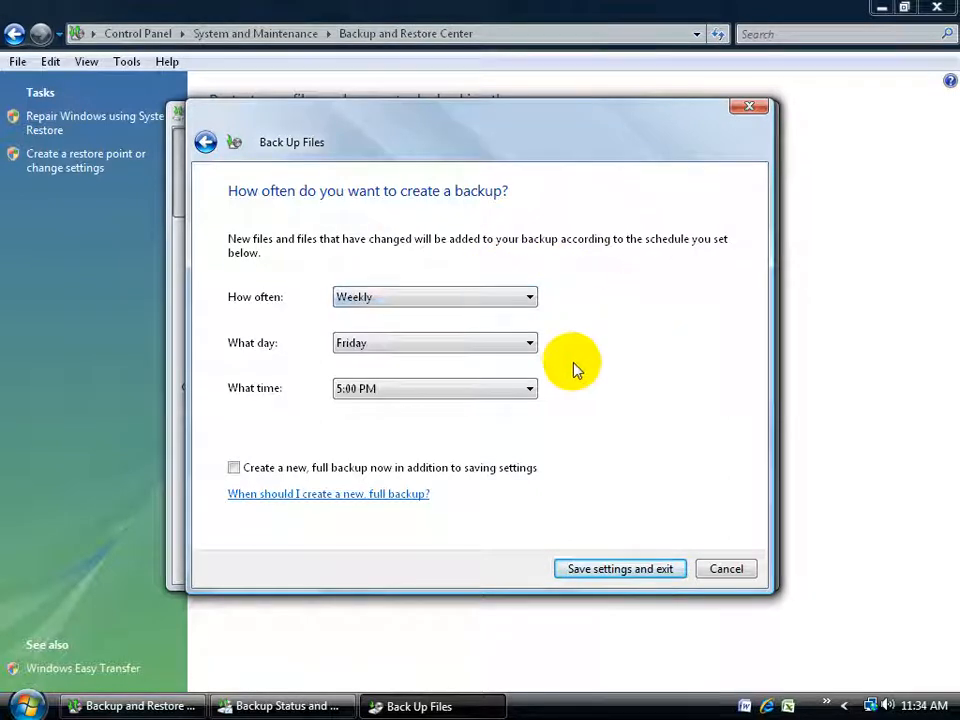
{"action": "mouse_move", "coordinate": [556, 400]}
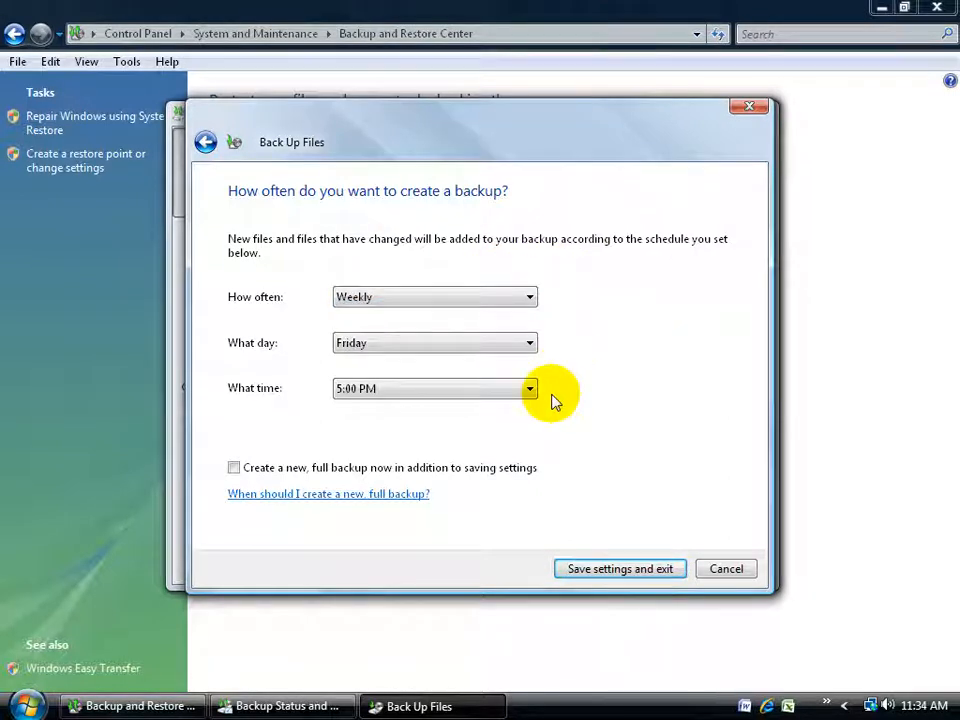
{"action": "mouse_move", "coordinate": [564, 418]}
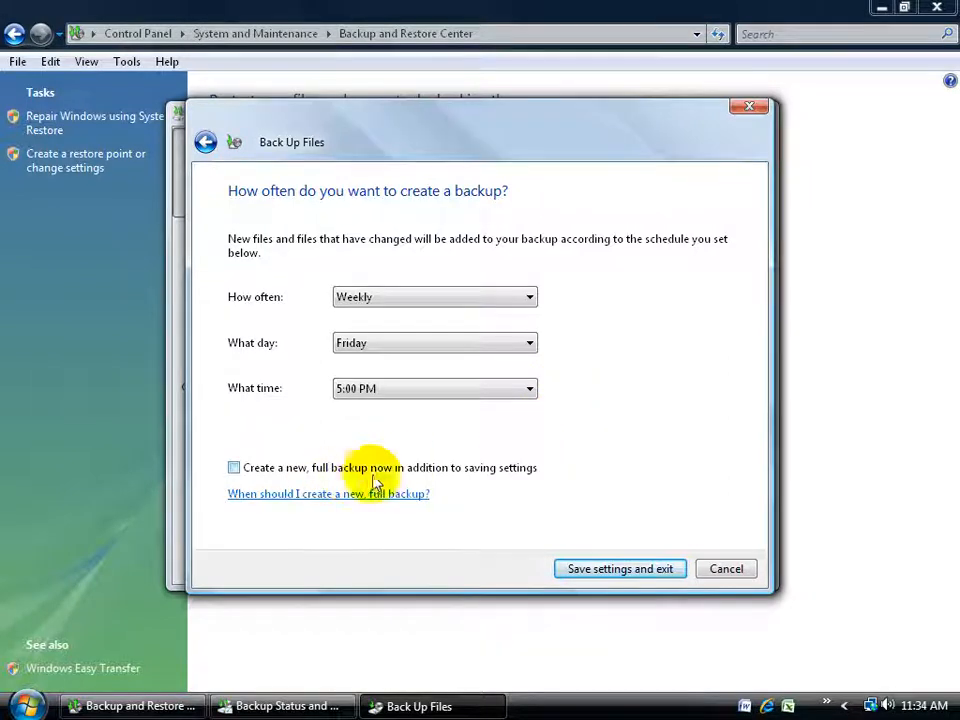
{"action": "left_click", "coordinate": [234, 468]}
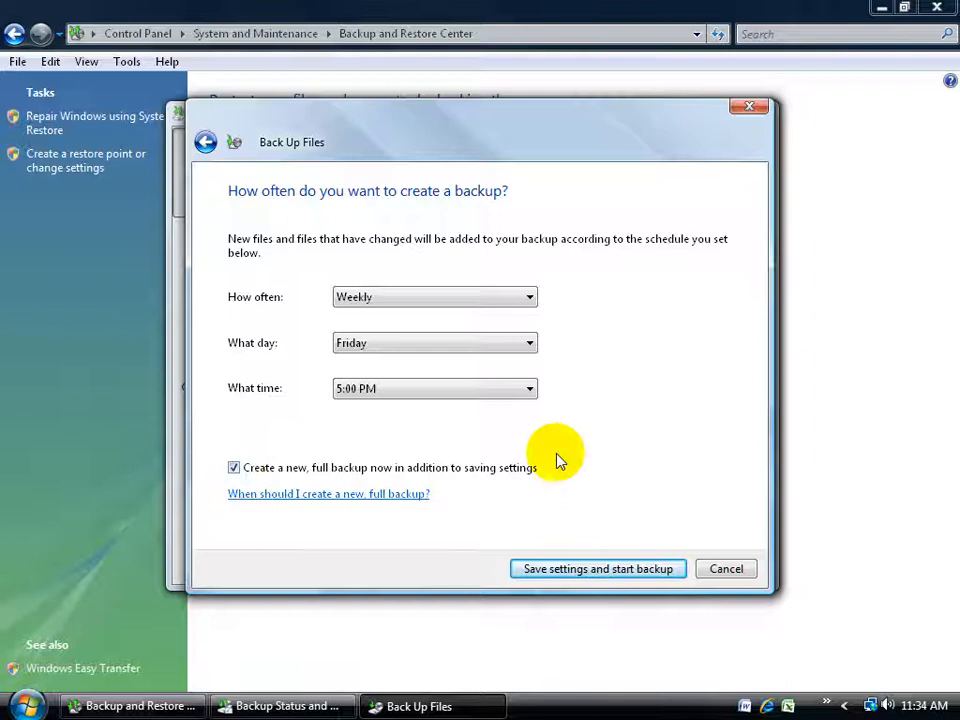
{"action": "mouse_move", "coordinate": [596, 568]}
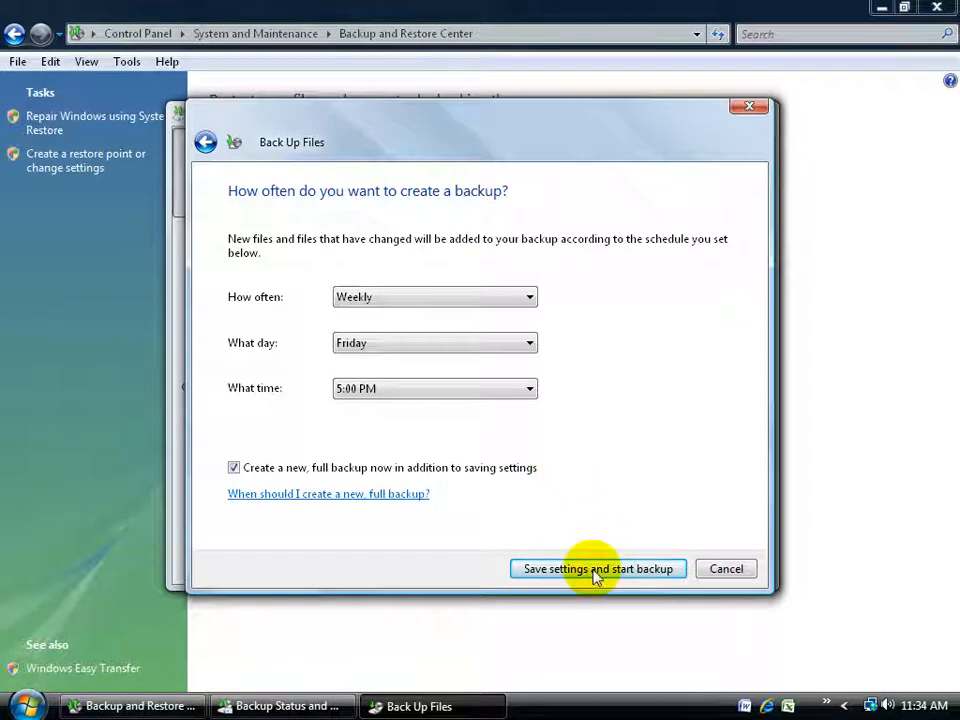
- Save the schedule and run the full backup to E:, close it, and start Back up now
{"action": "left_click", "coordinate": [598, 568]}
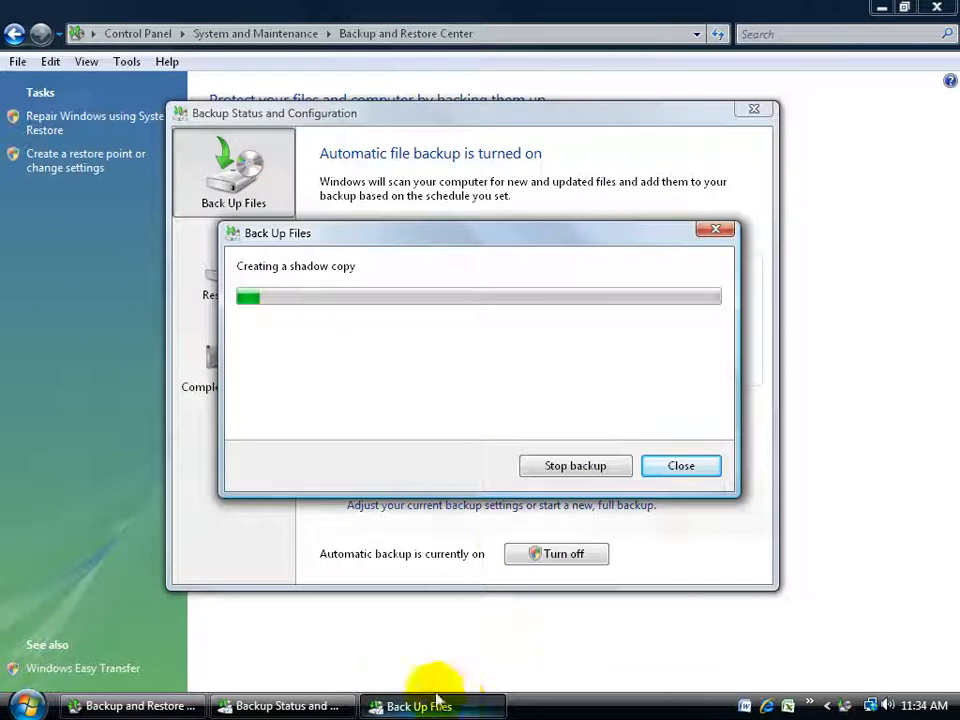
{"action": "mouse_move", "coordinate": [432, 706]}
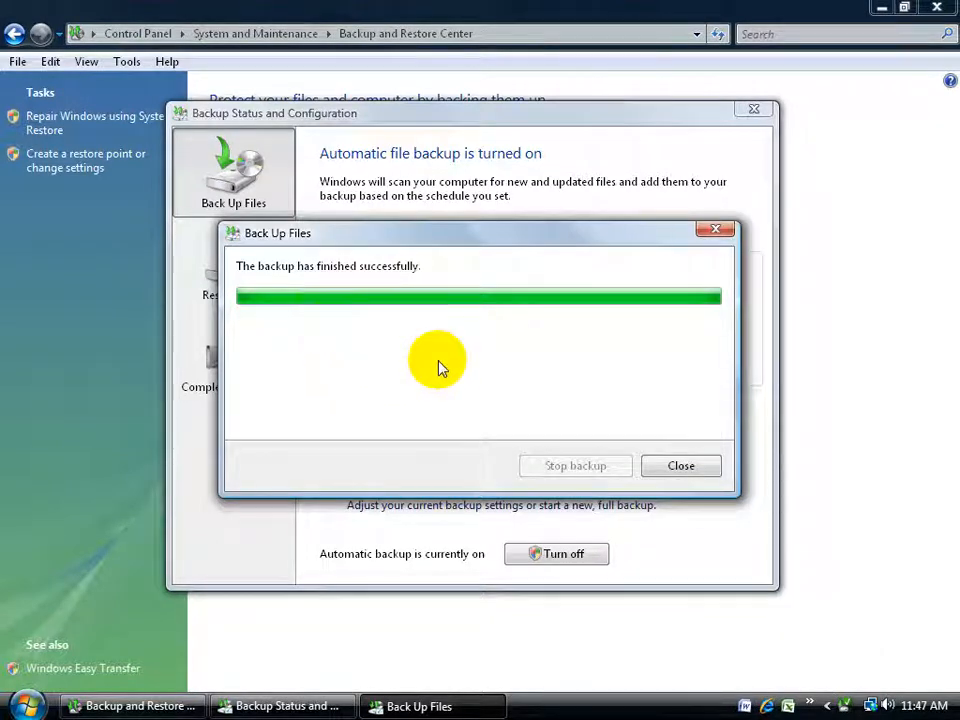
{"action": "left_click", "coordinate": [680, 464]}
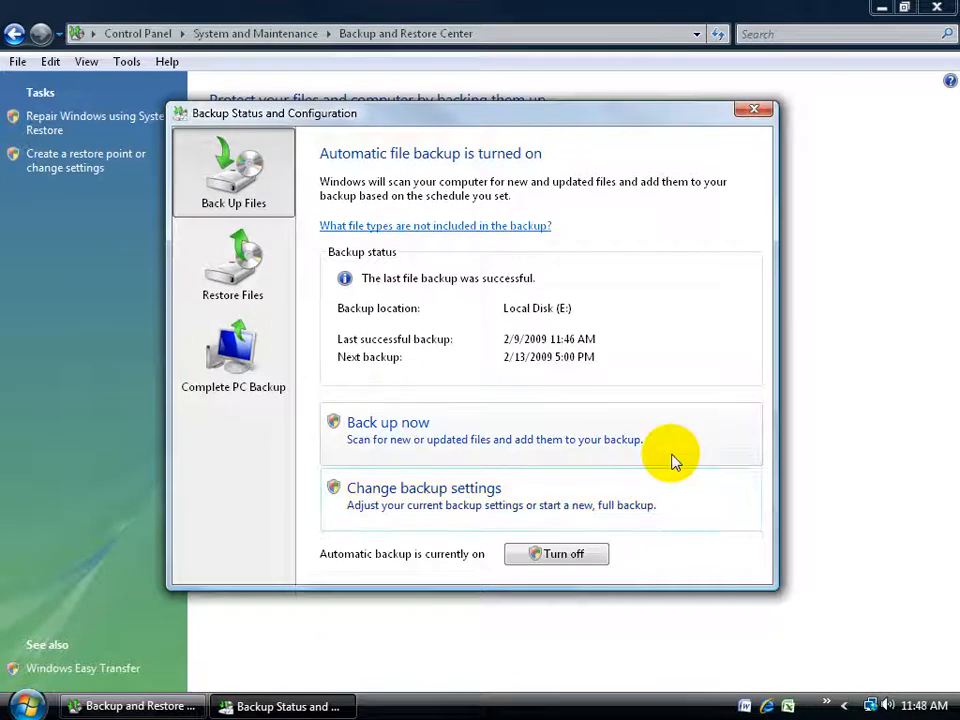
{"action": "left_click", "coordinate": [752, 108]}
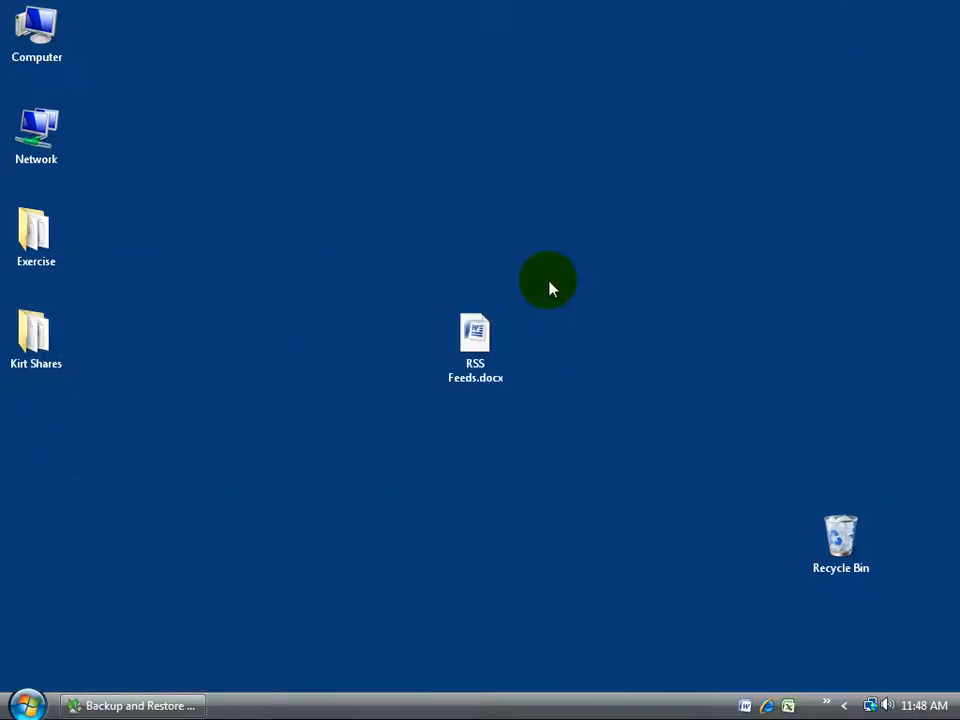
{"action": "left_click", "coordinate": [36, 22]}
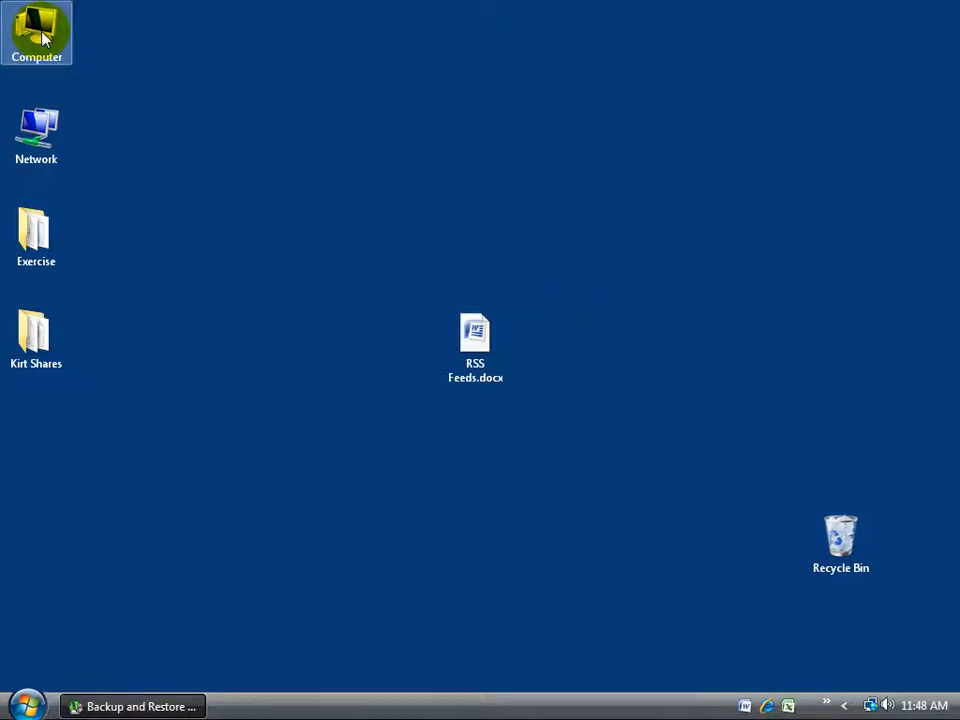
{"action": "double_click", "coordinate": [36, 24]}
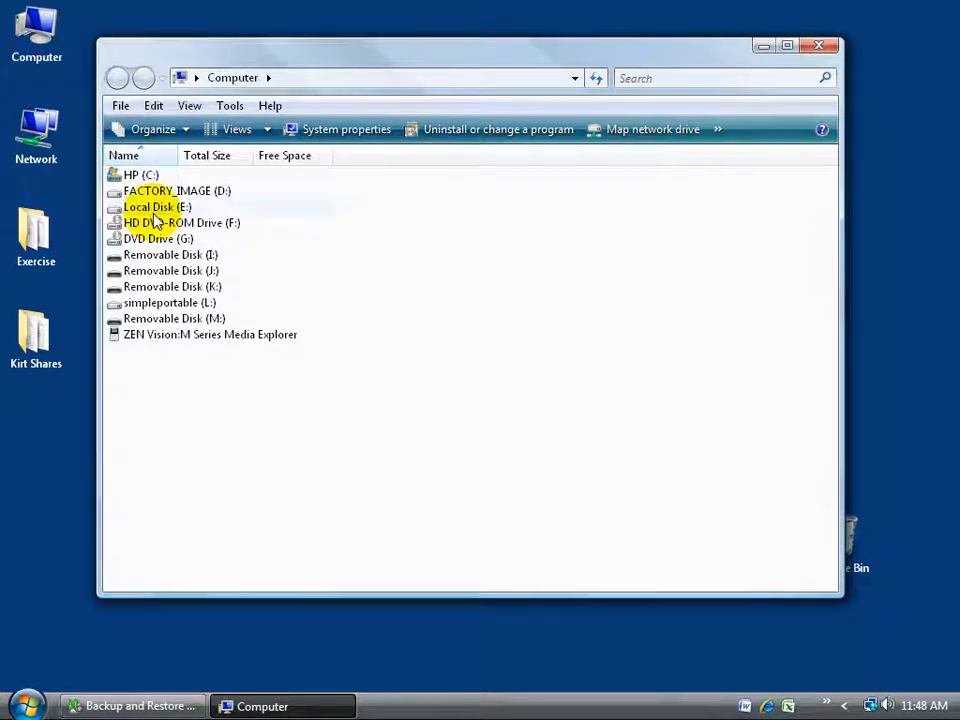
{"action": "double_click", "coordinate": [150, 206]}
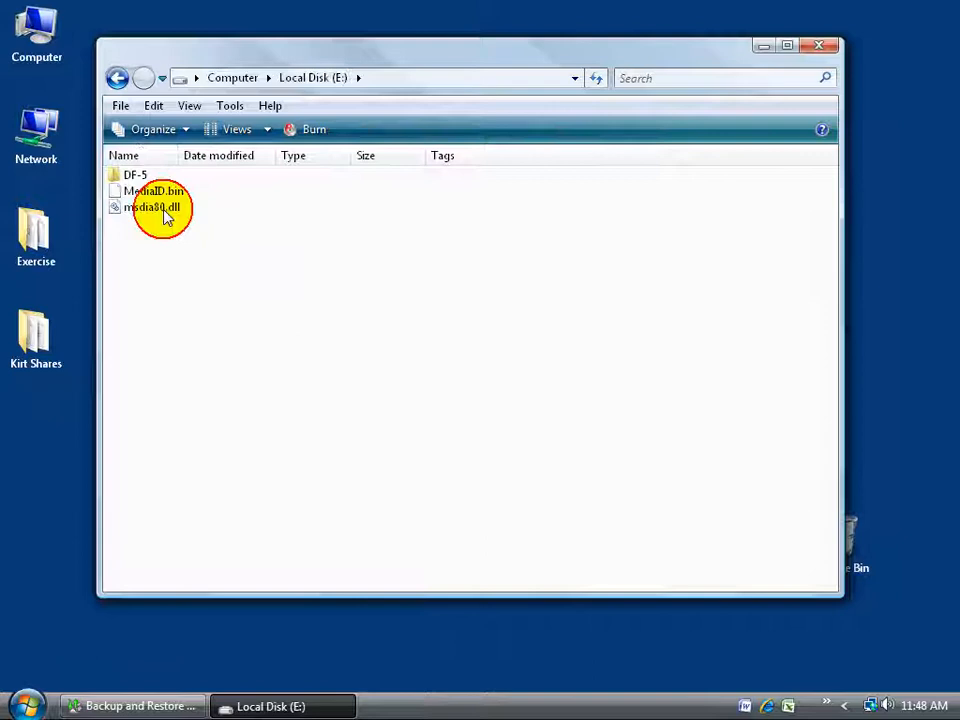
{"action": "mouse_move", "coordinate": [136, 176]}
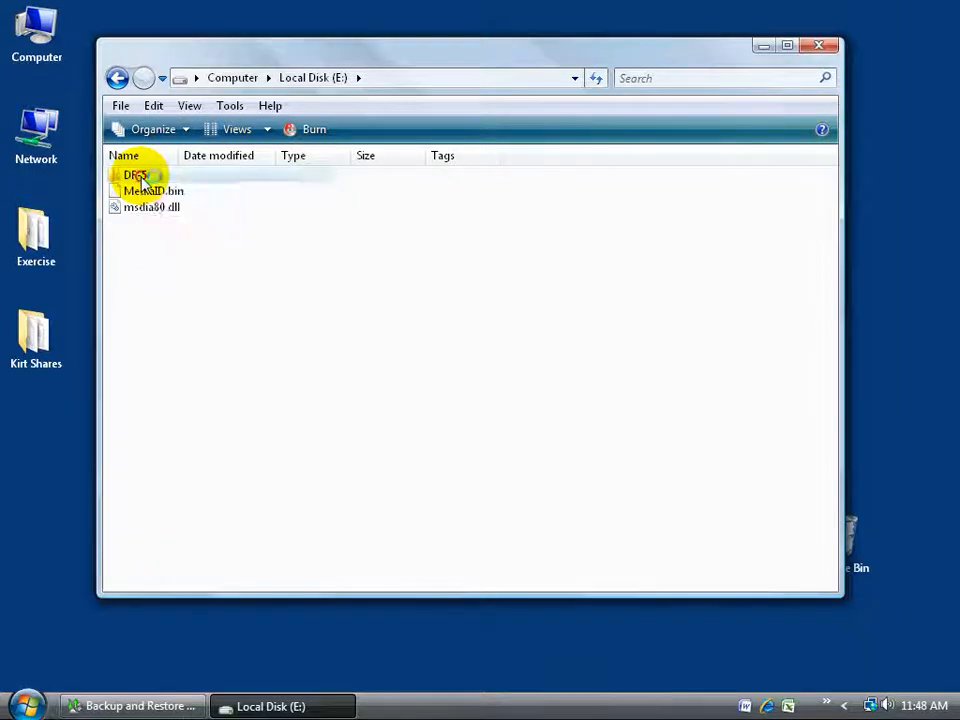
{"action": "double_click", "coordinate": [136, 176]}
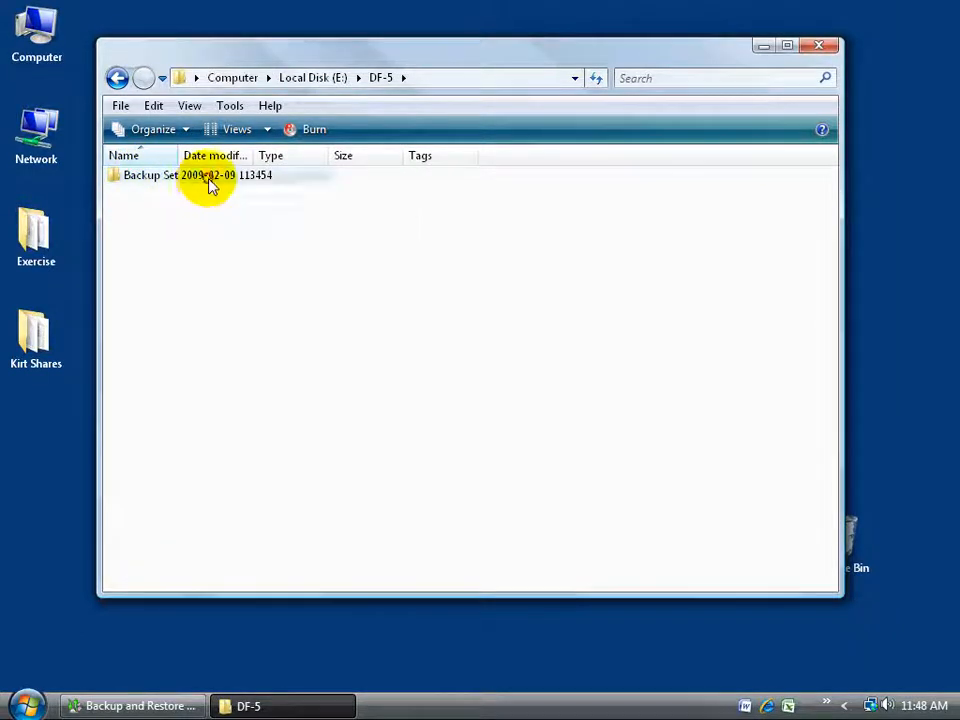
{"action": "double_click", "coordinate": [190, 176]}
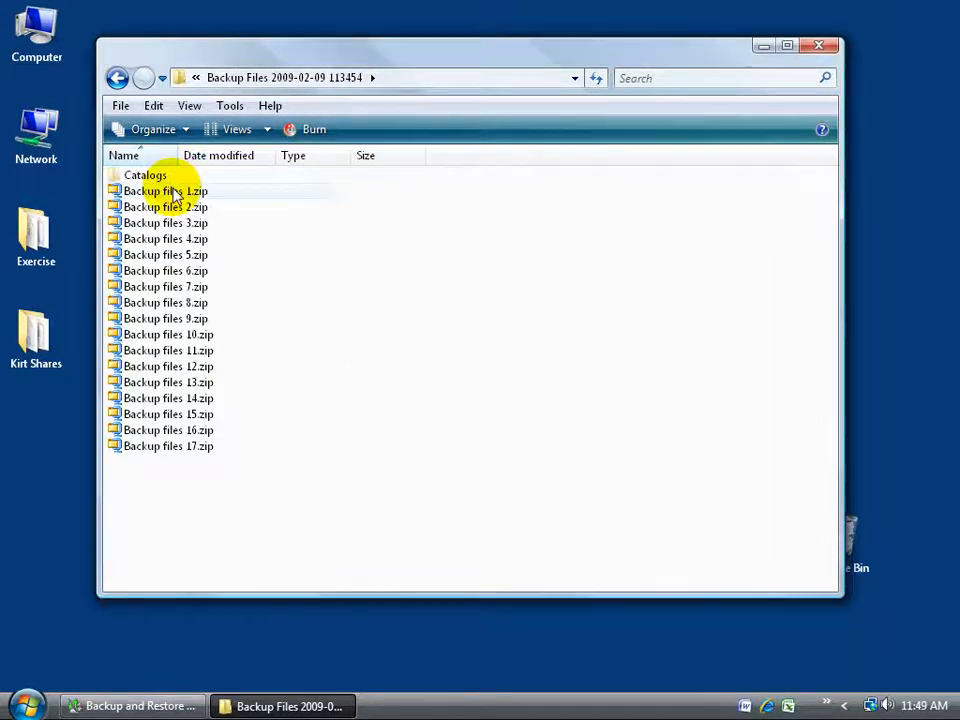
{"action": "mouse_move", "coordinate": [192, 340]}
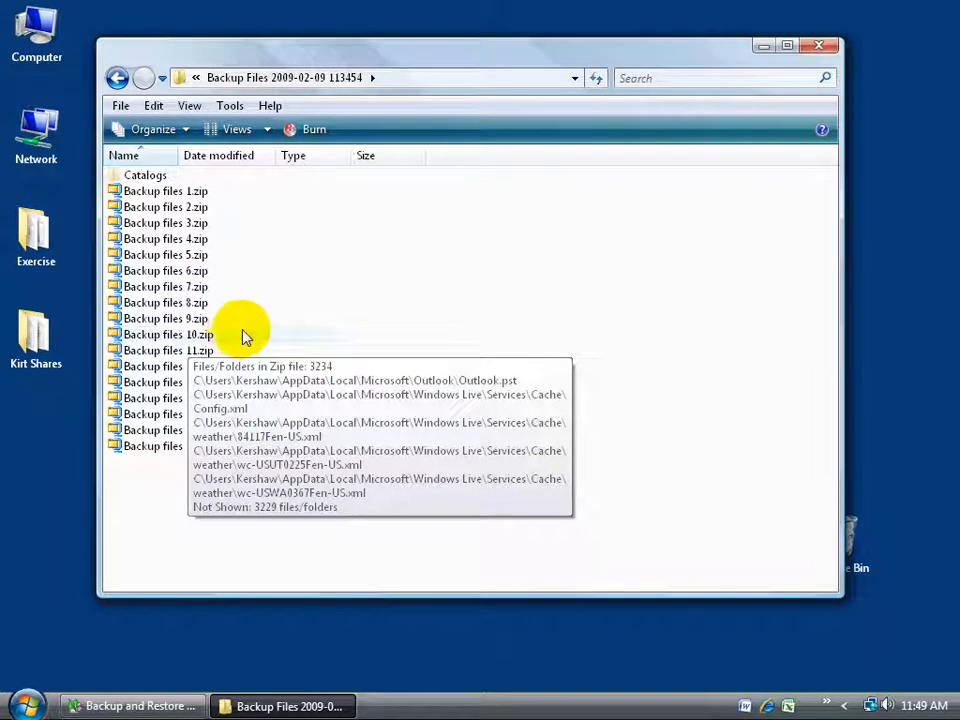
{"action": "left_click", "coordinate": [820, 44]}
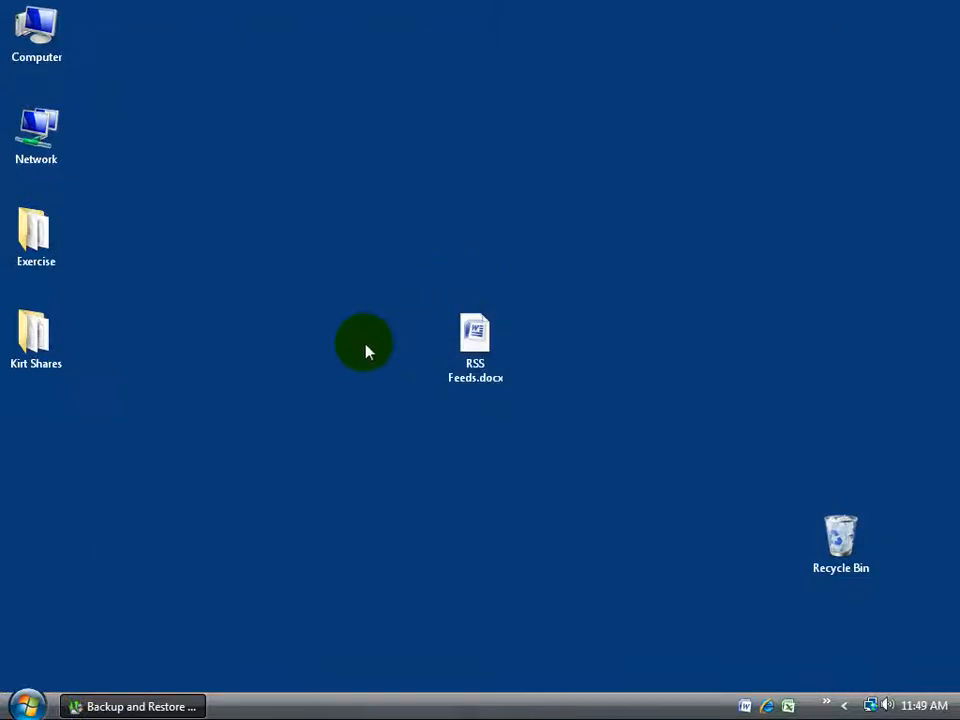
- Restore the Backup and Restore Center and start backing up new and updated files
{"action": "left_click", "coordinate": [140, 704]}
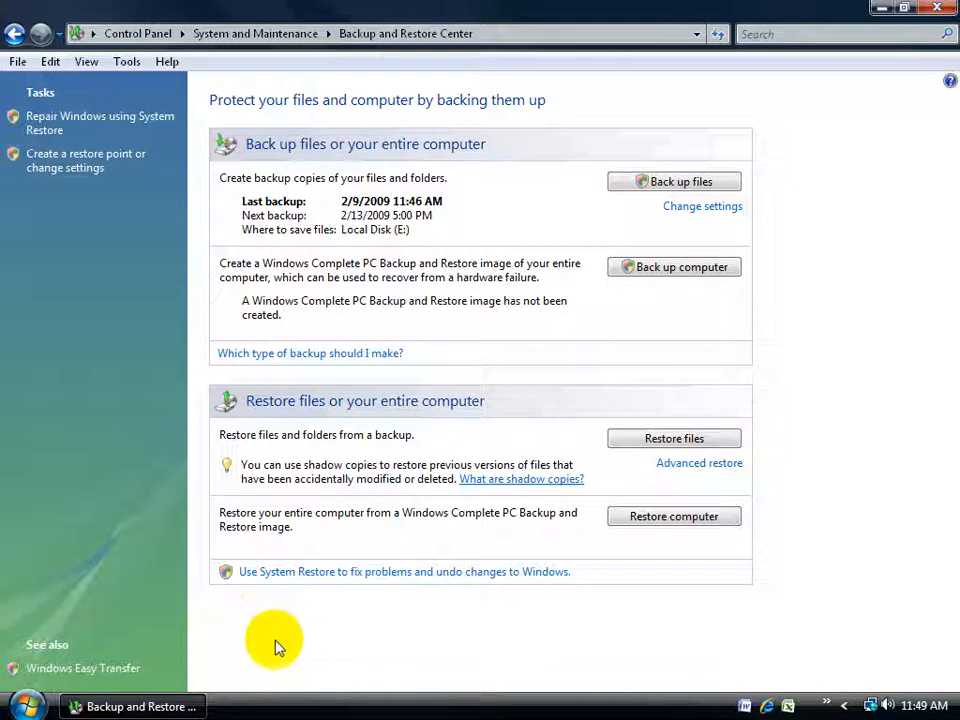
{"action": "mouse_move", "coordinate": [300, 650]}
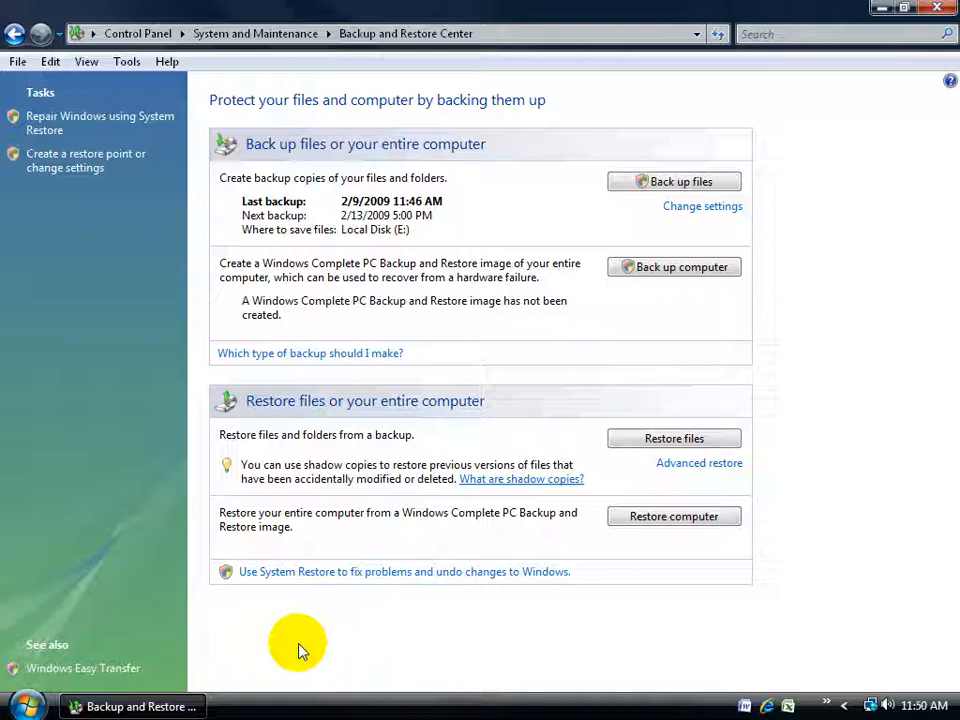
{"action": "mouse_move", "coordinate": [316, 640]}
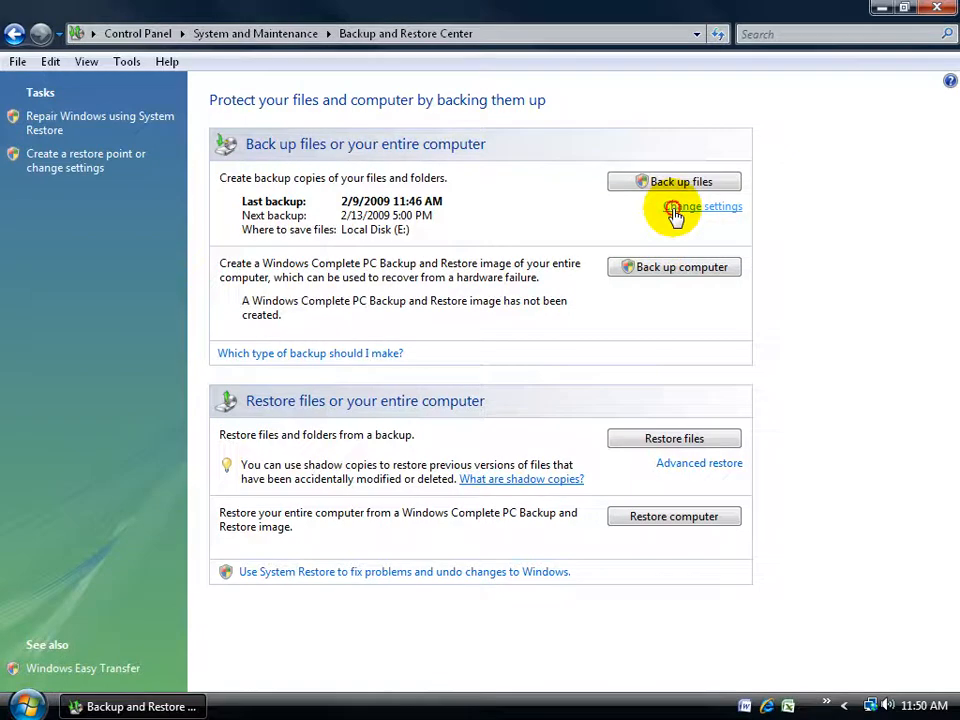
{"action": "left_click", "coordinate": [704, 206]}
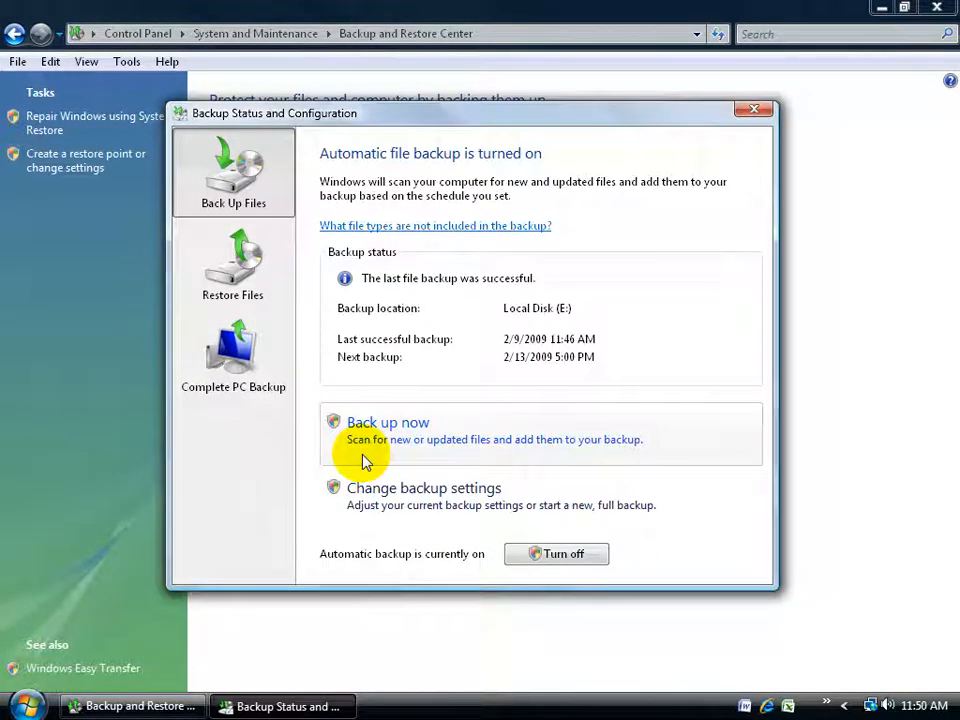
{"action": "mouse_move", "coordinate": [536, 464]}
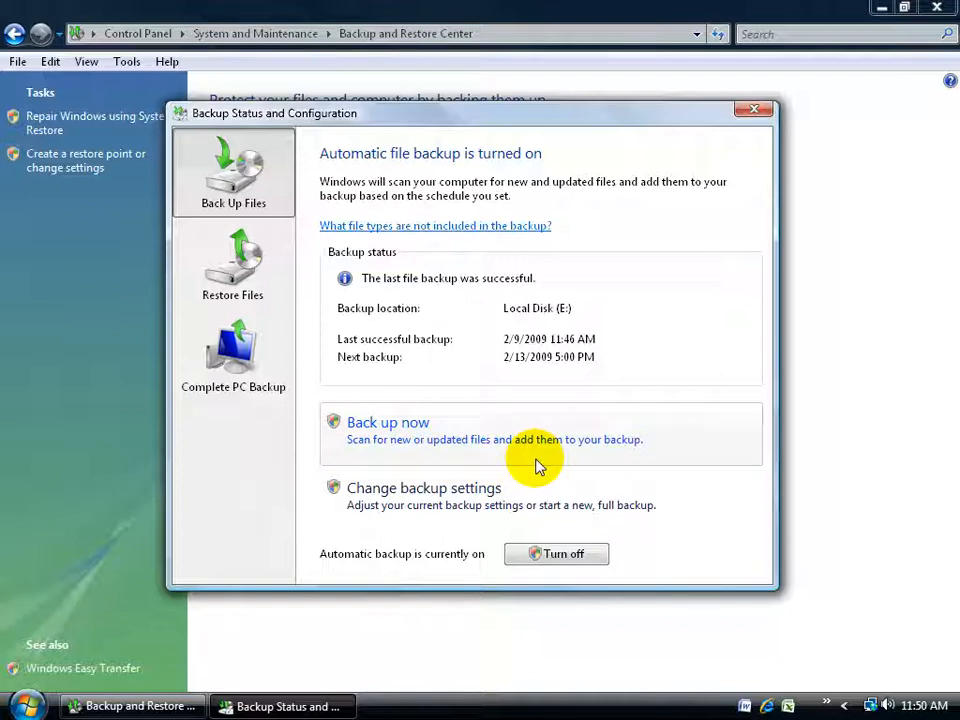
{"action": "left_click", "coordinate": [388, 422]}
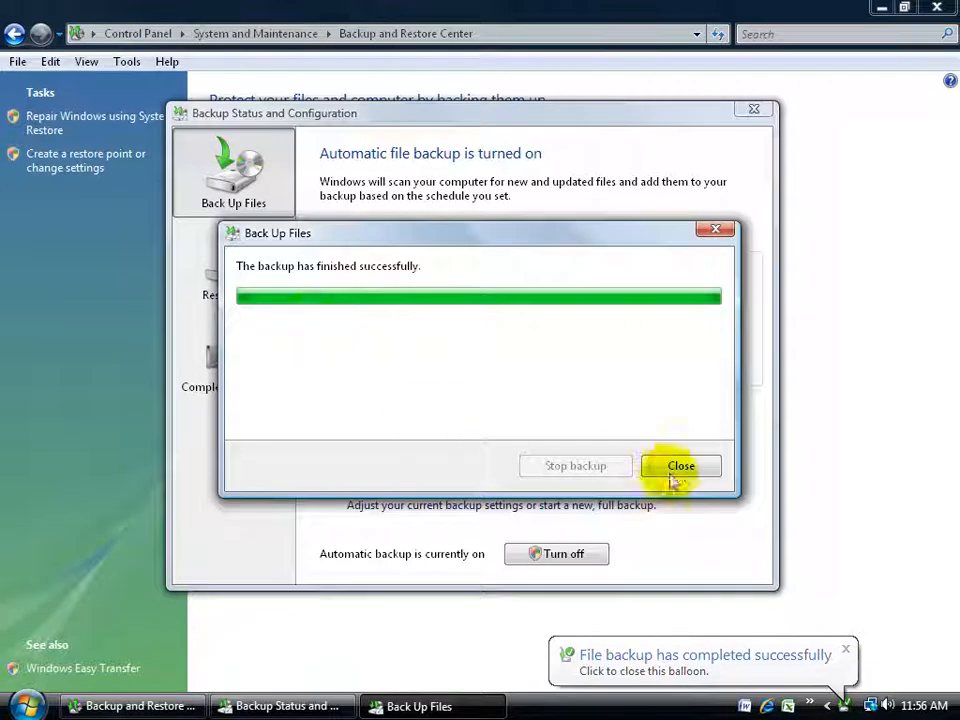
- Close the finished incremental backup's progress window
{"action": "left_click", "coordinate": [680, 464]}
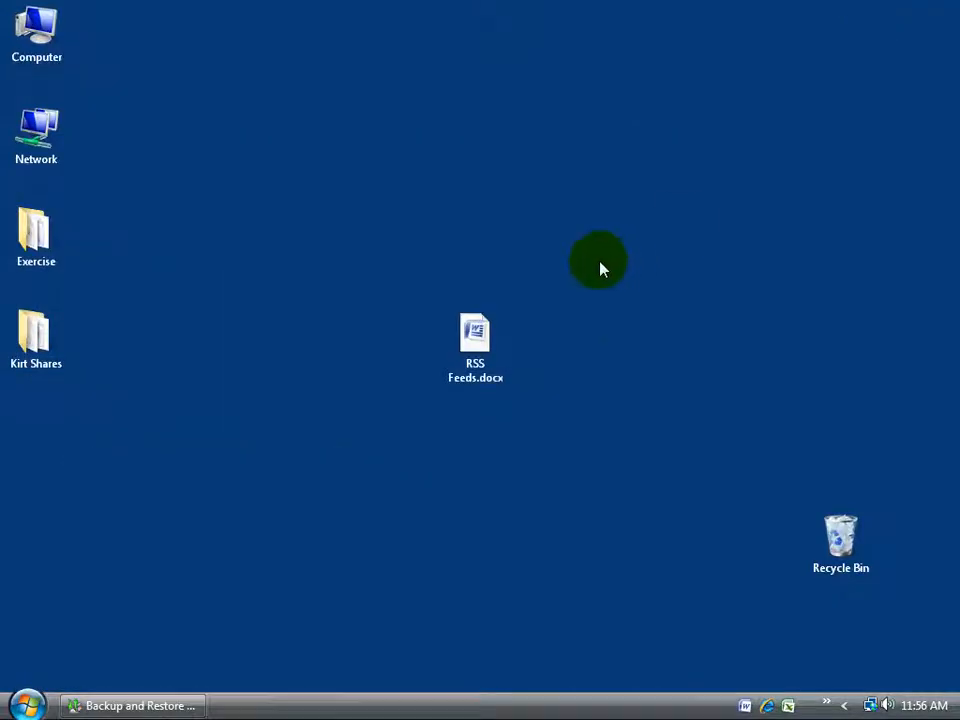
{"action": "double_click", "coordinate": [36, 28]}
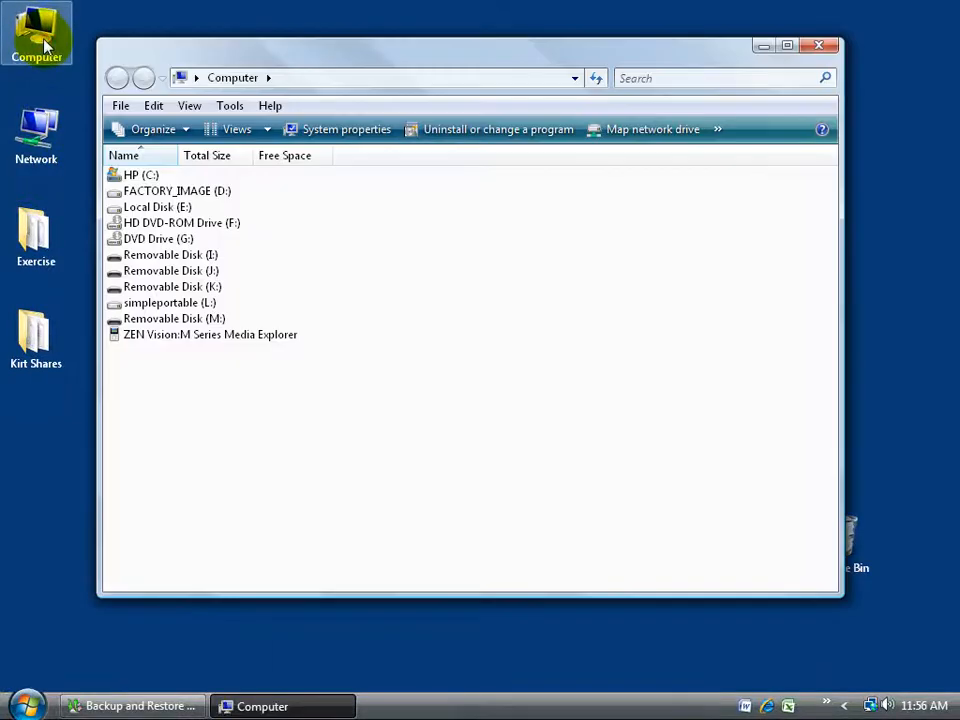
{"action": "mouse_move", "coordinate": [156, 206]}
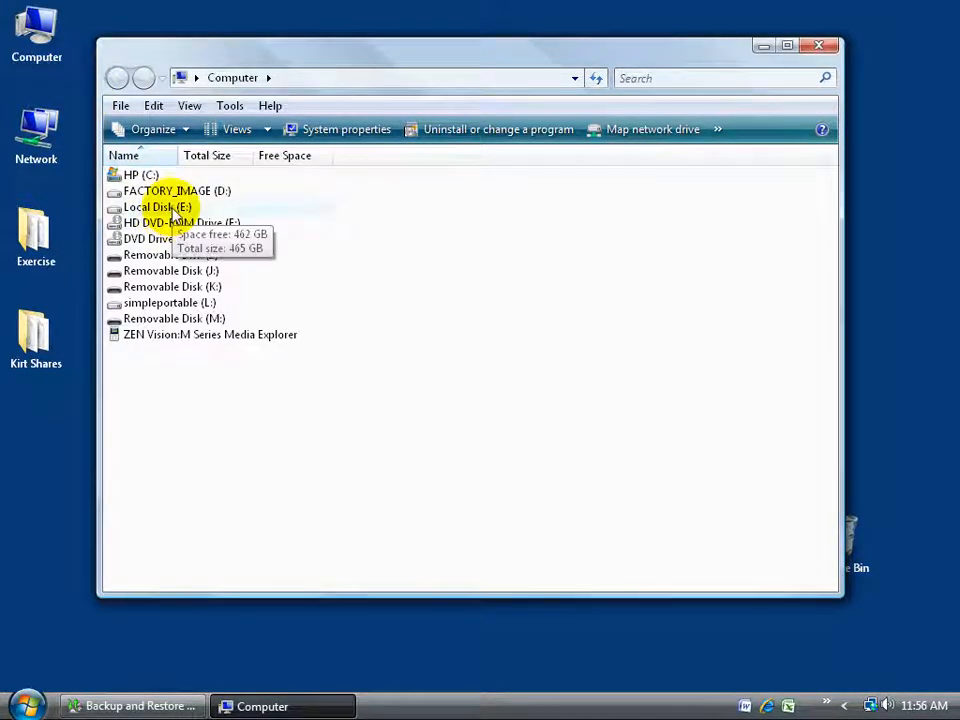
{"action": "double_click", "coordinate": [156, 206]}
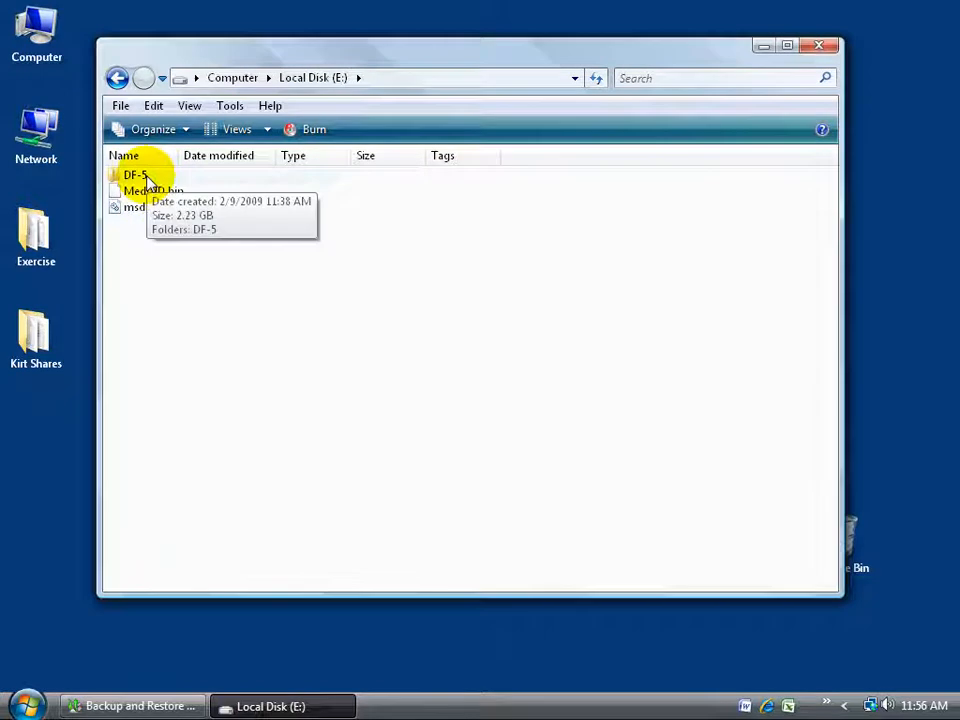
{"action": "double_click", "coordinate": [136, 176]}
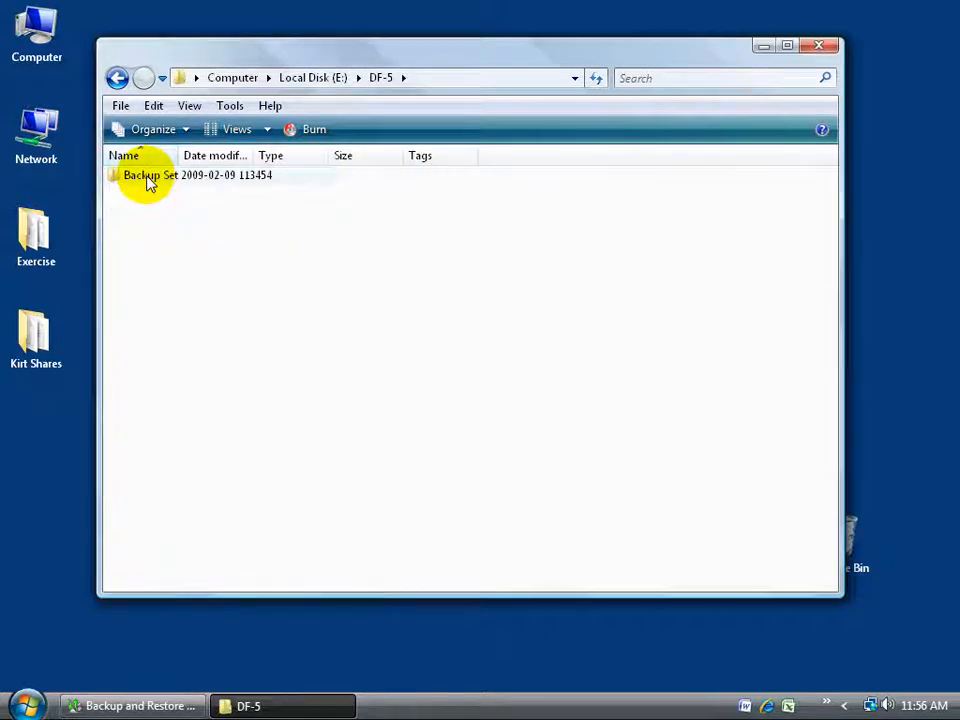
{"action": "double_click", "coordinate": [144, 176]}
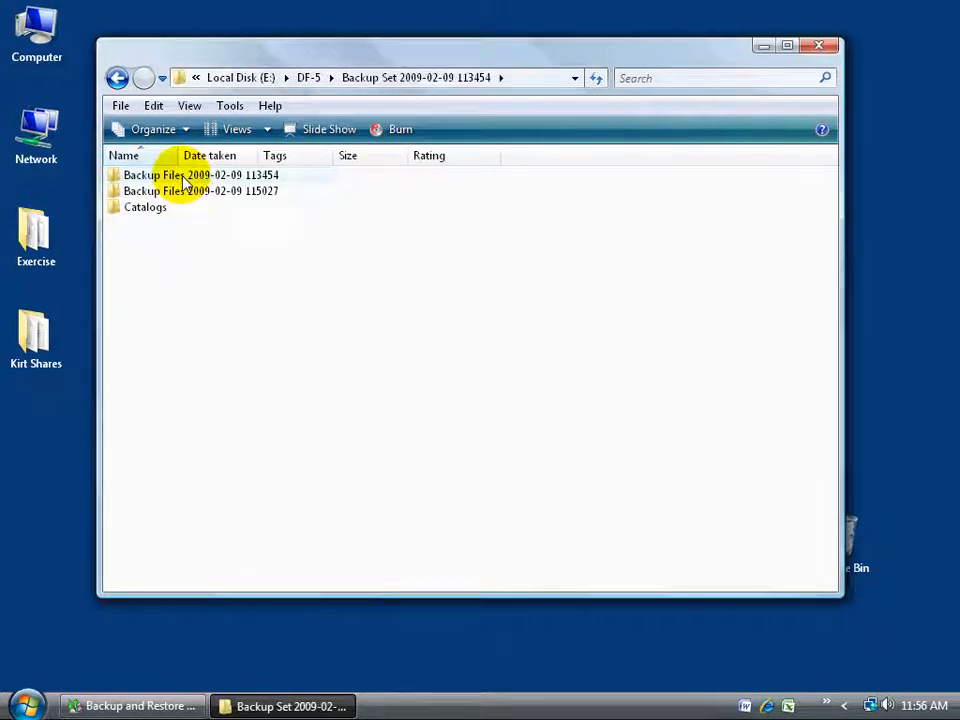
{"action": "mouse_move", "coordinate": [232, 206]}
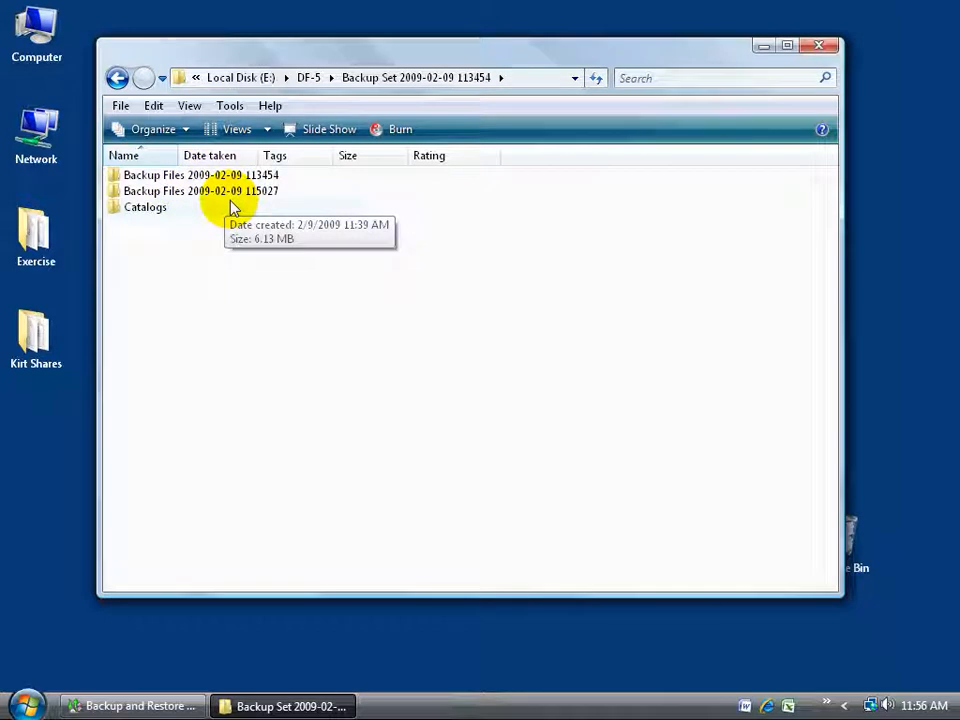
{"action": "mouse_move", "coordinate": [240, 192]}
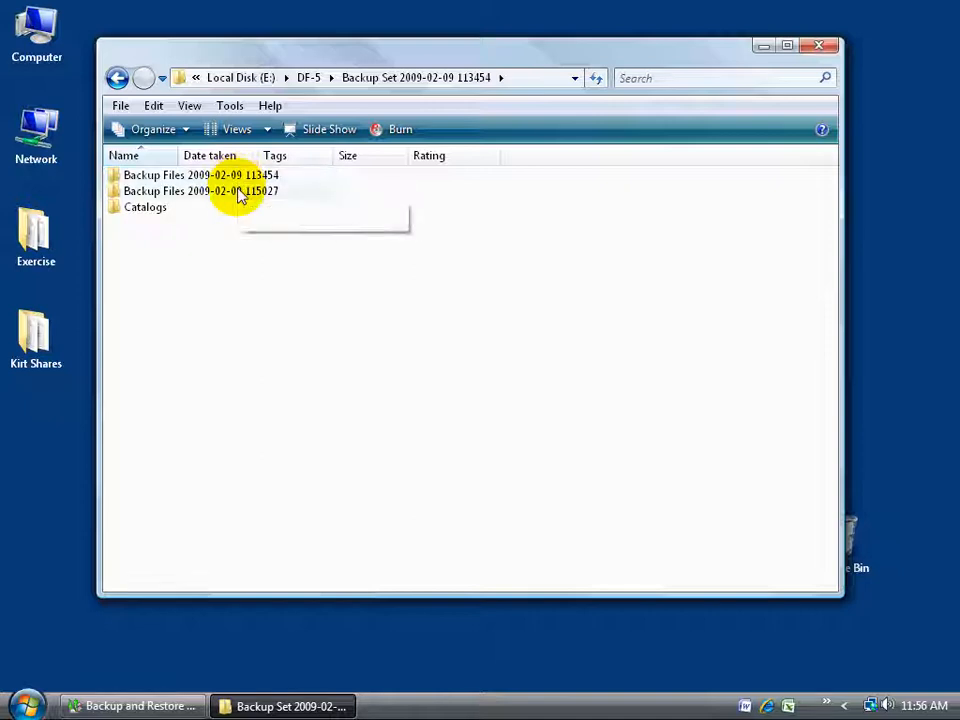
{"action": "mouse_move", "coordinate": [240, 192]}
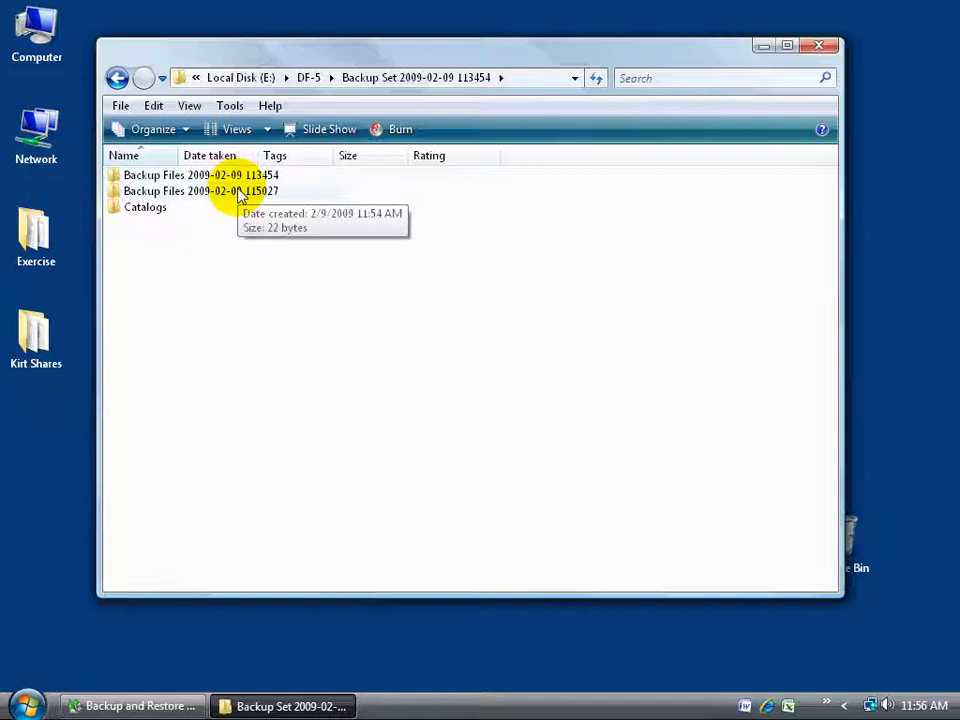
{"action": "mouse_move", "coordinate": [240, 196]}
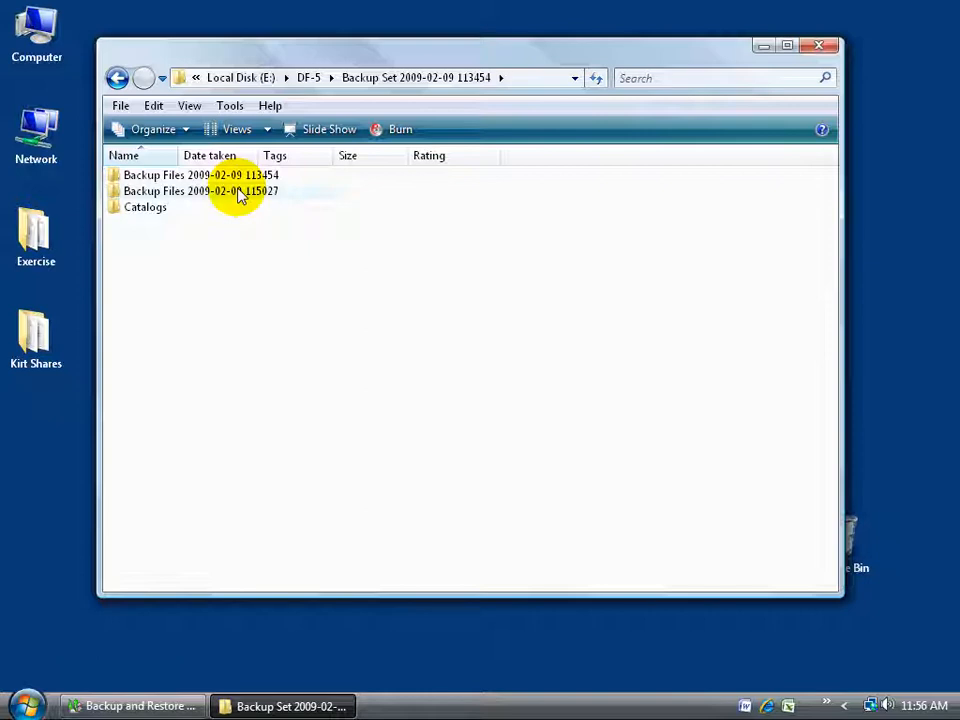
{"action": "mouse_move", "coordinate": [714, 176]}
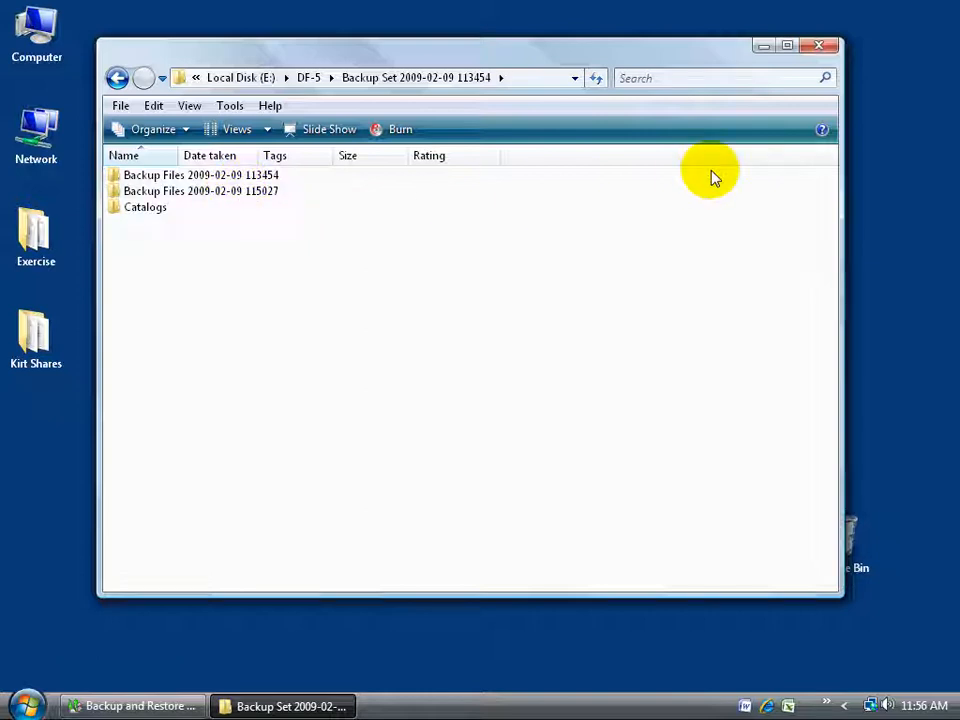